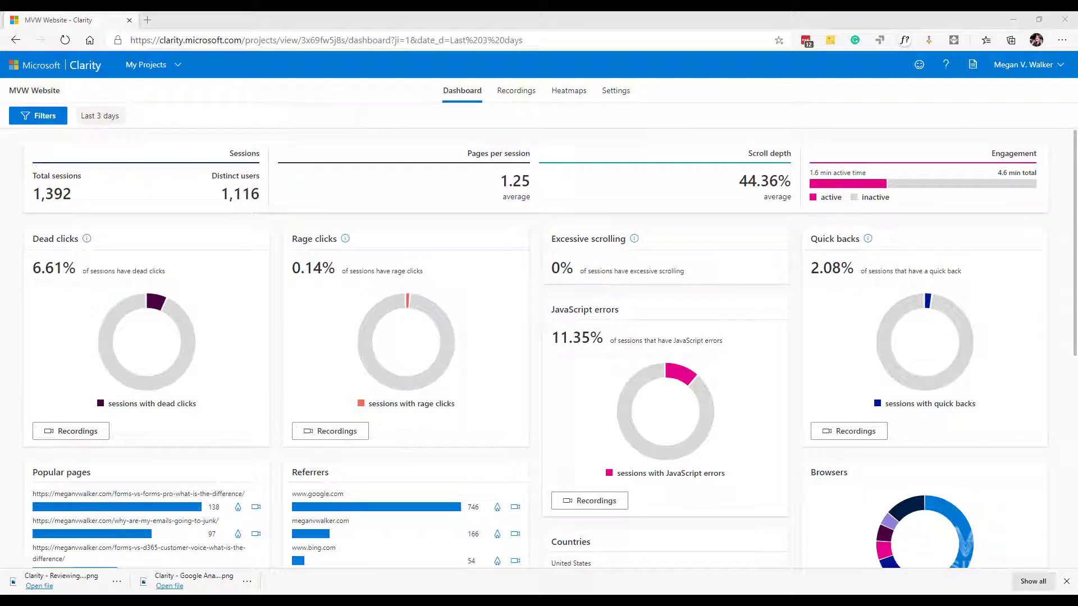
{"action": "mouse_move", "coordinate": [71, 431]}
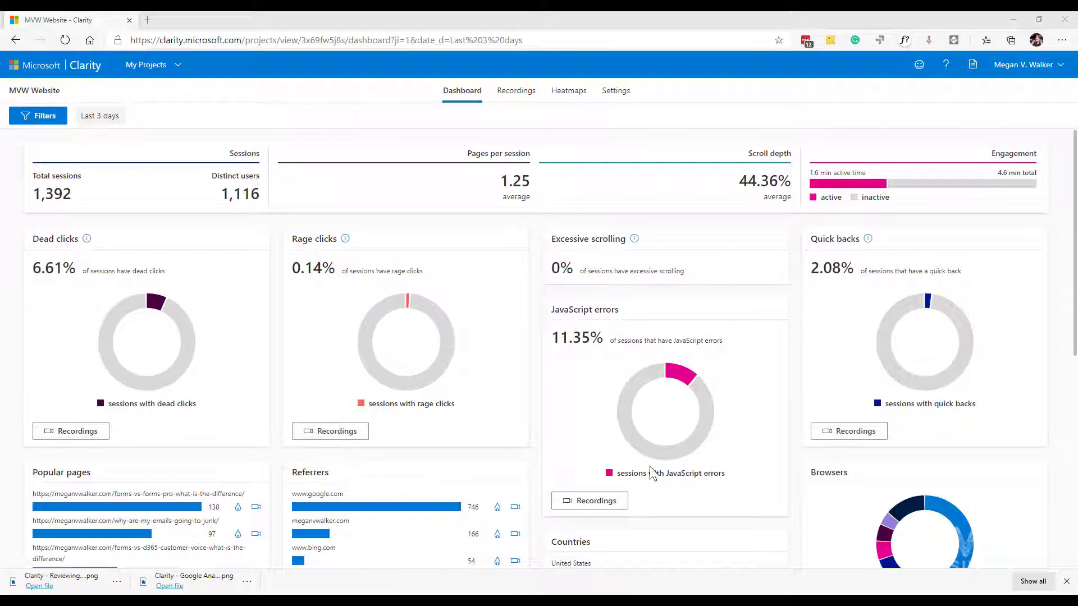
{"action": "mouse_move", "coordinate": [649, 532]}
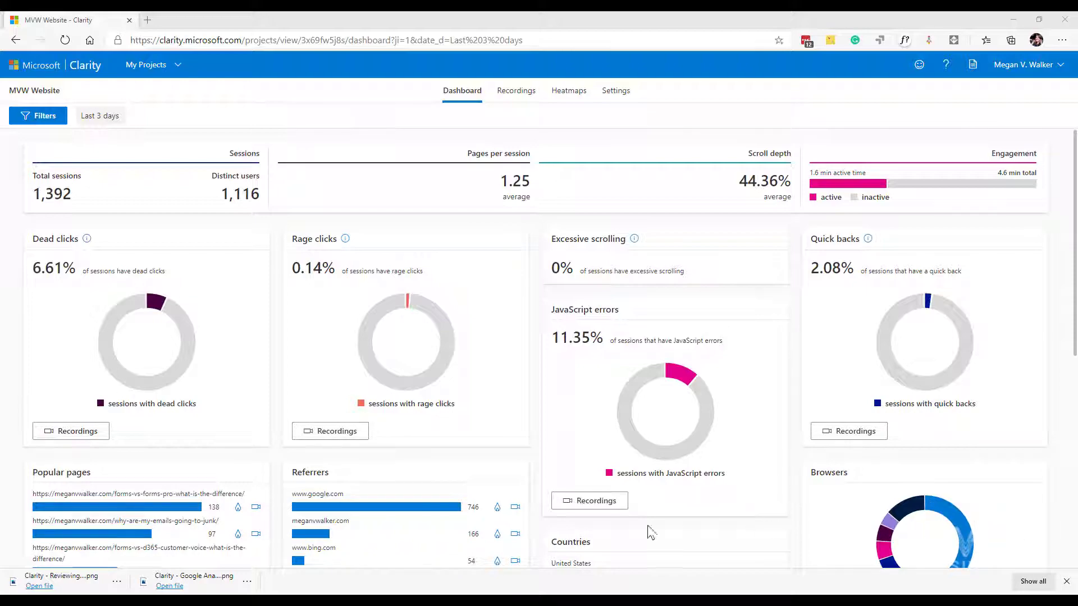
List the MVW Website sessions with dead clicks over the last 3 days and scroll through them.
{"action": "scroll", "scroll_direction": "down", "scroll_amount": 3}
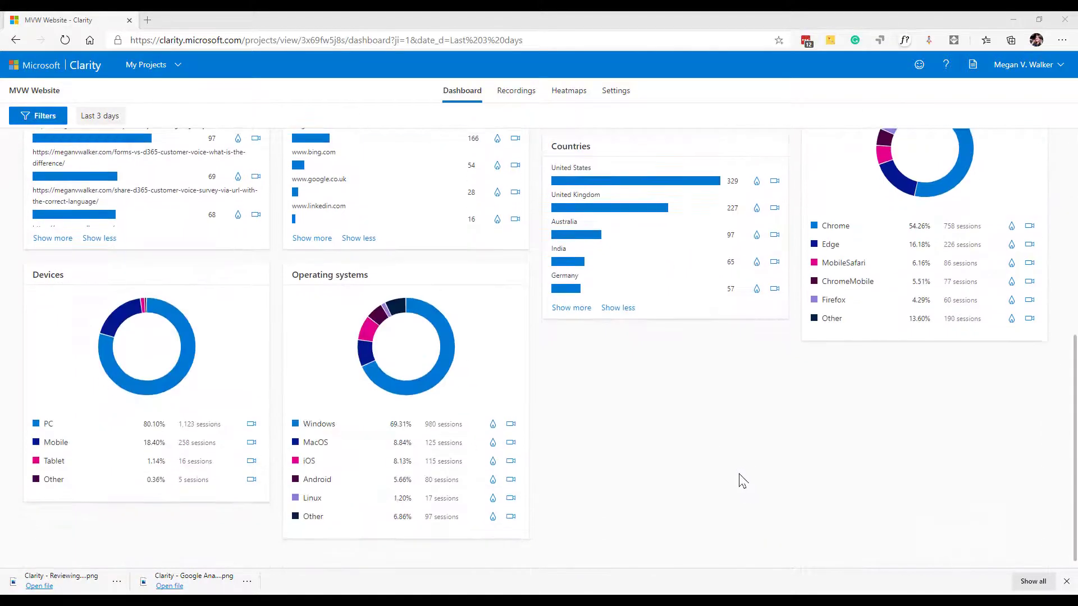
{"action": "scroll", "scroll_direction": "up", "scroll_amount": 3}
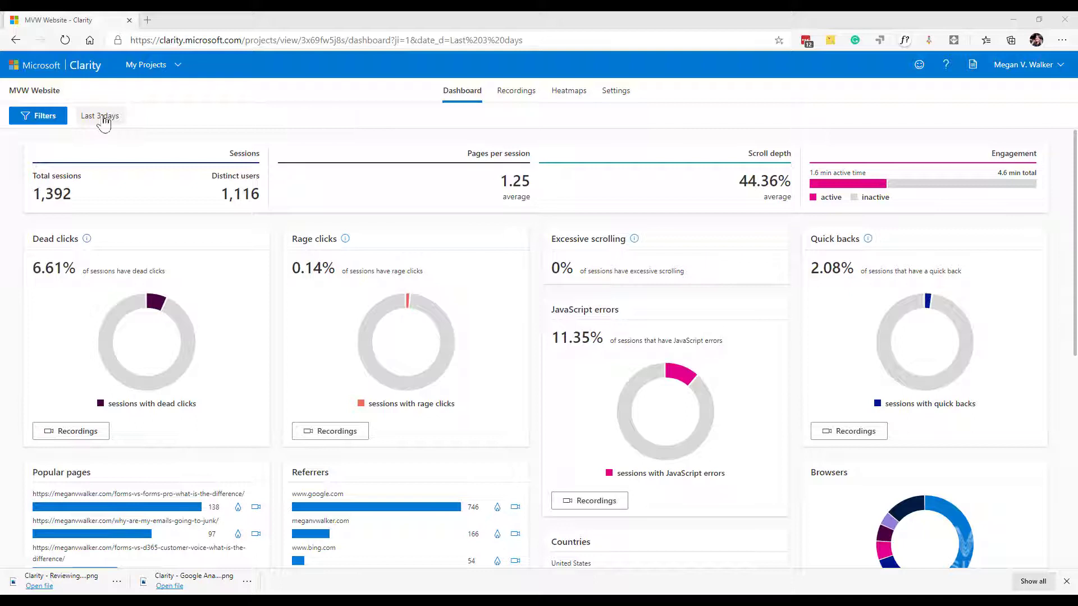
{"action": "mouse_move", "coordinate": [112, 132]}
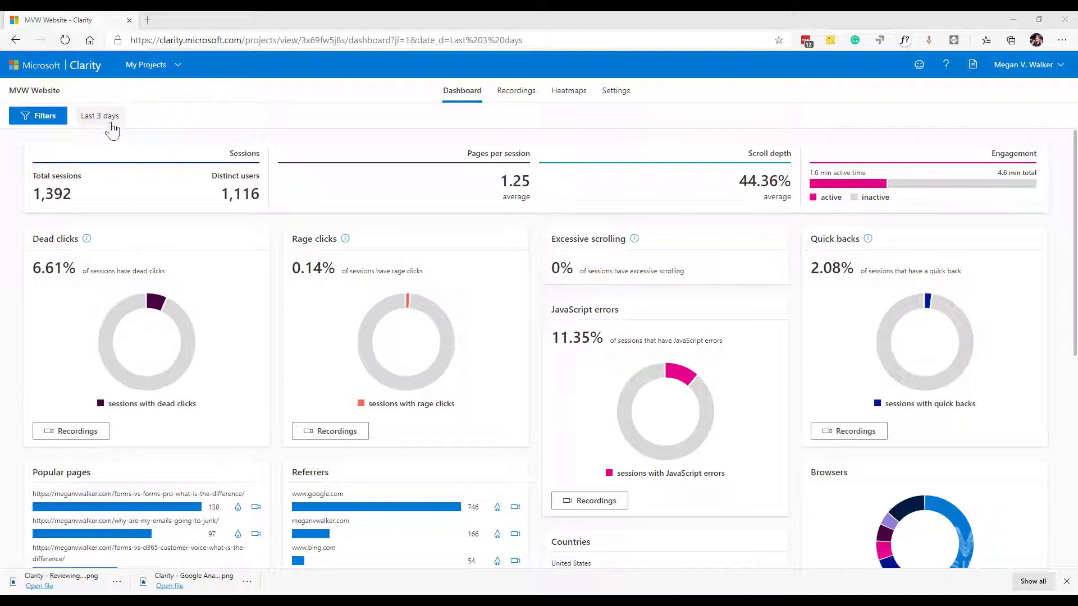
{"action": "mouse_move", "coordinate": [140, 344]}
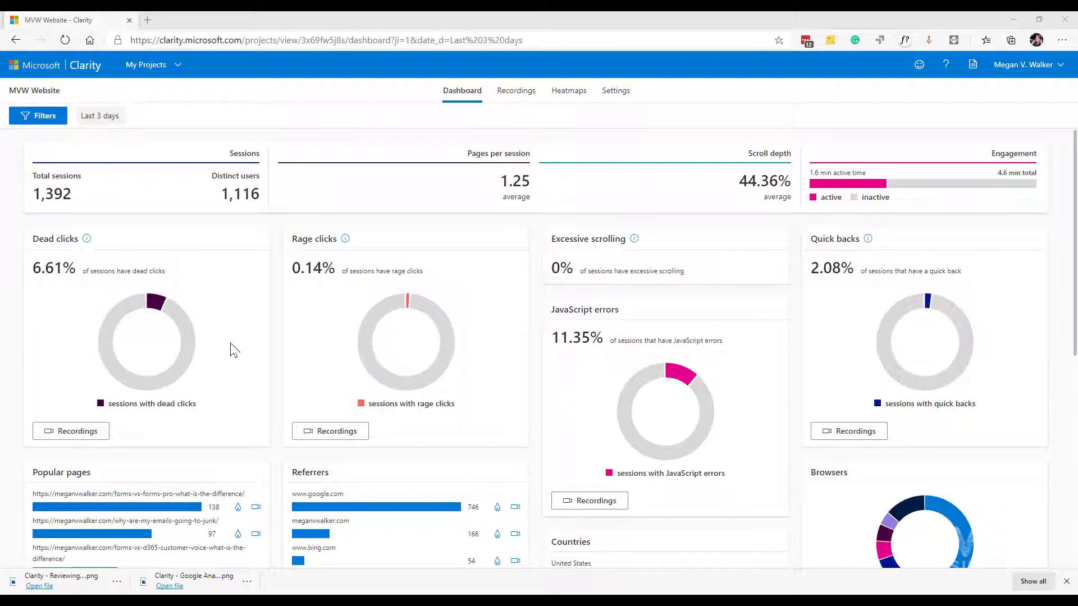
{"action": "mouse_move", "coordinate": [169, 506]}
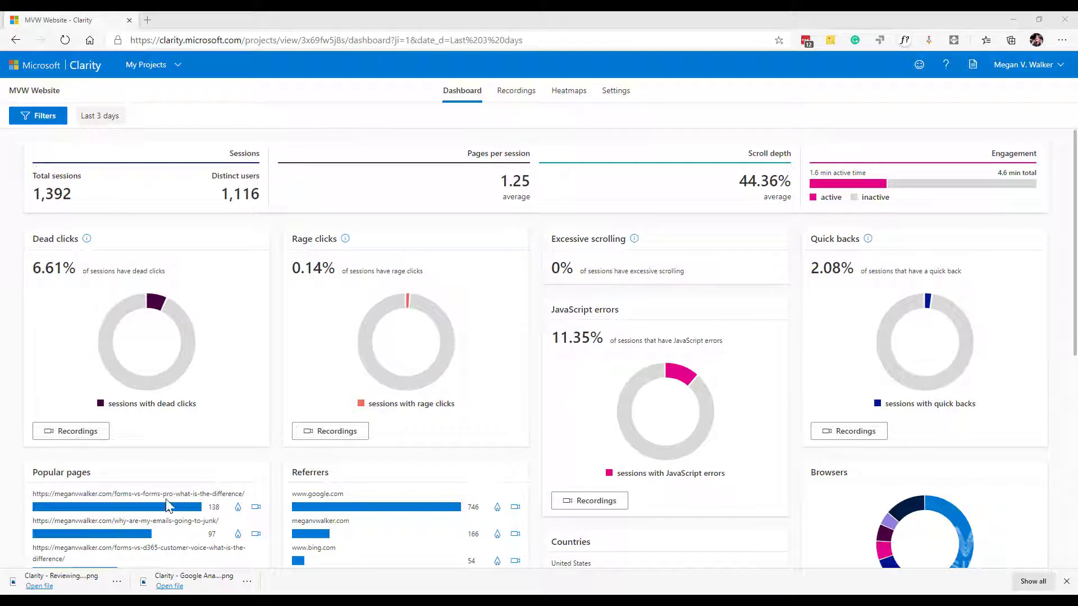
{"action": "left_click", "coordinate": [71, 431]}
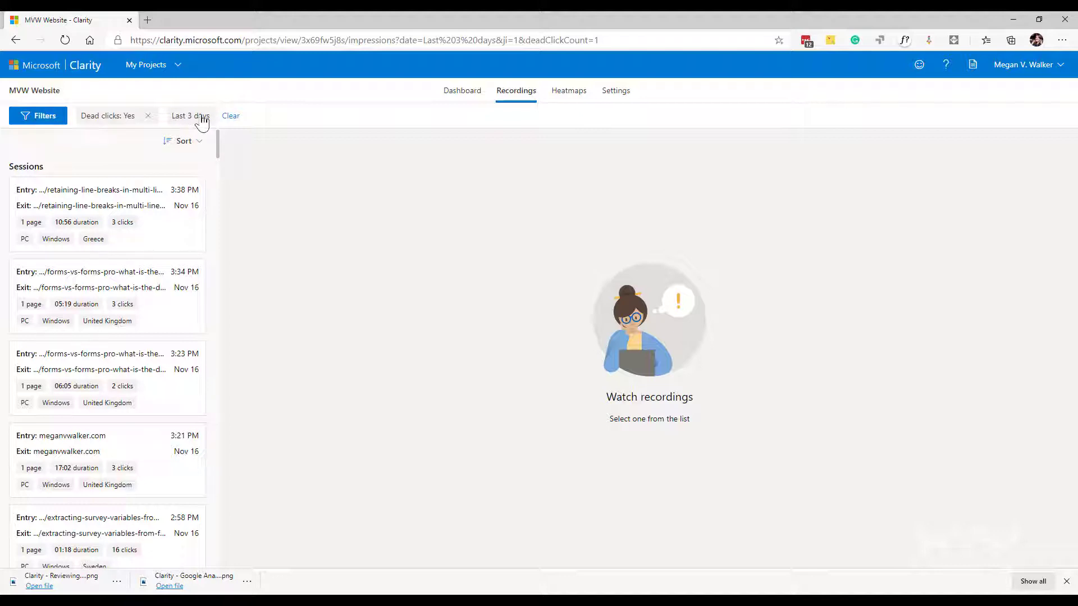
{"action": "mouse_move", "coordinate": [101, 157]}
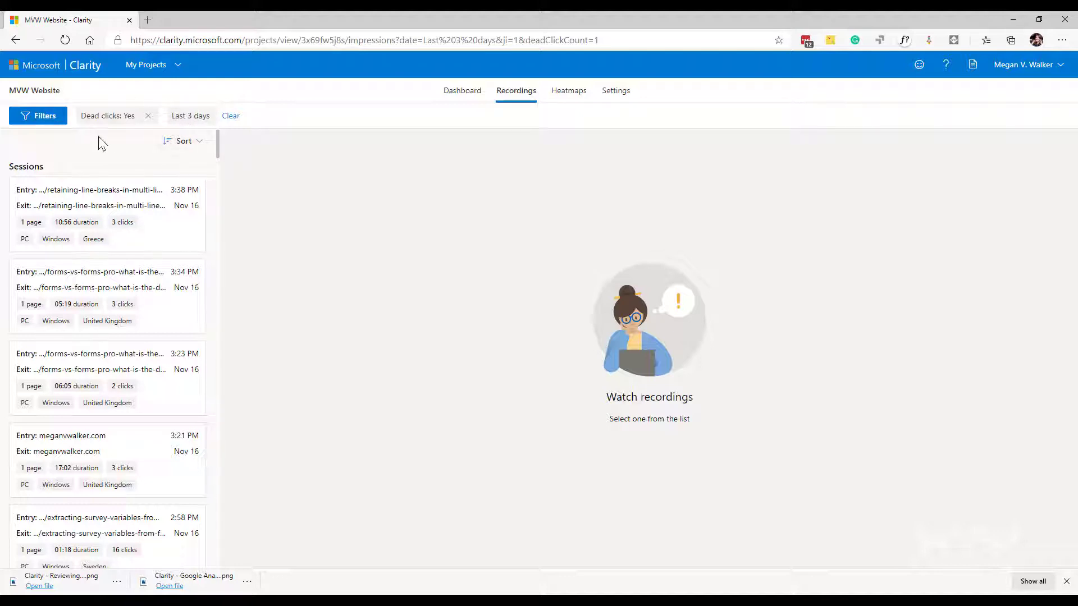
{"action": "scroll", "scroll_direction": "down", "scroll_amount": 3}
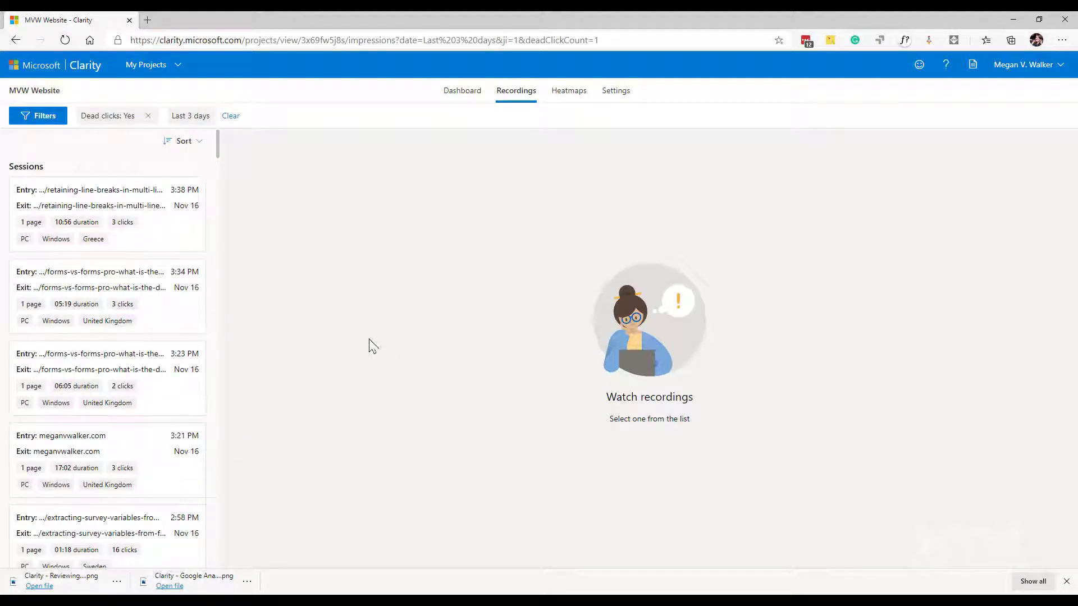
{"action": "mouse_move", "coordinate": [115, 249]}
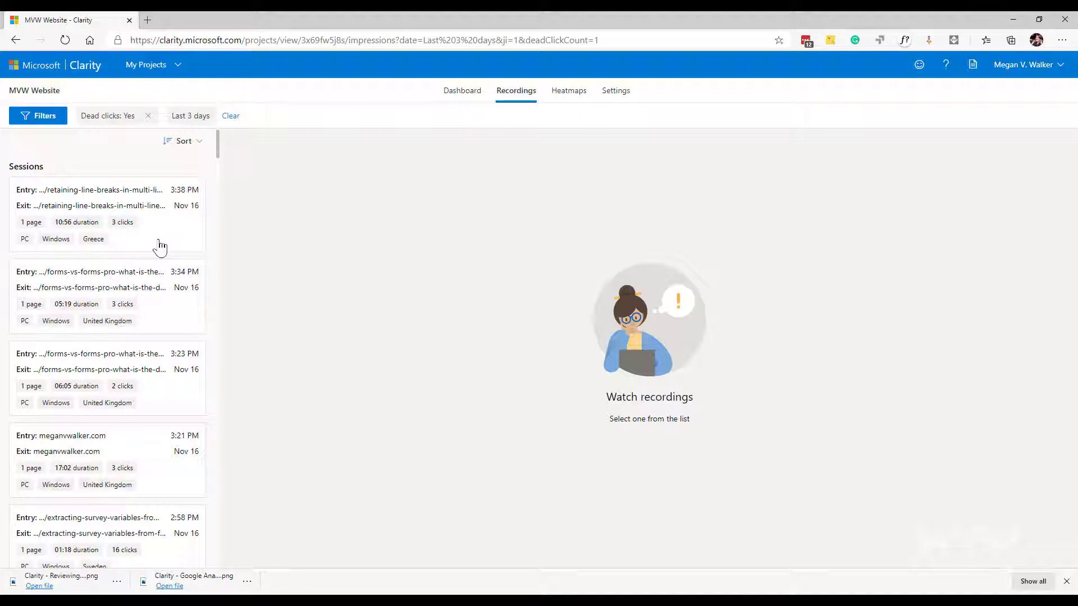
{"action": "mouse_move", "coordinate": [186, 210]}
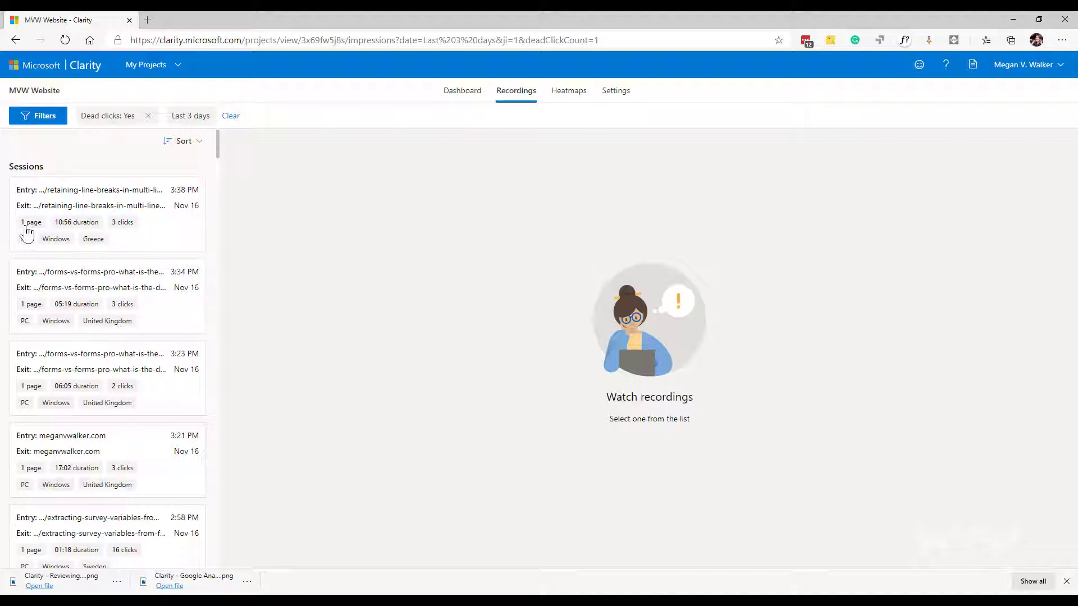
{"action": "mouse_move", "coordinate": [150, 272]}
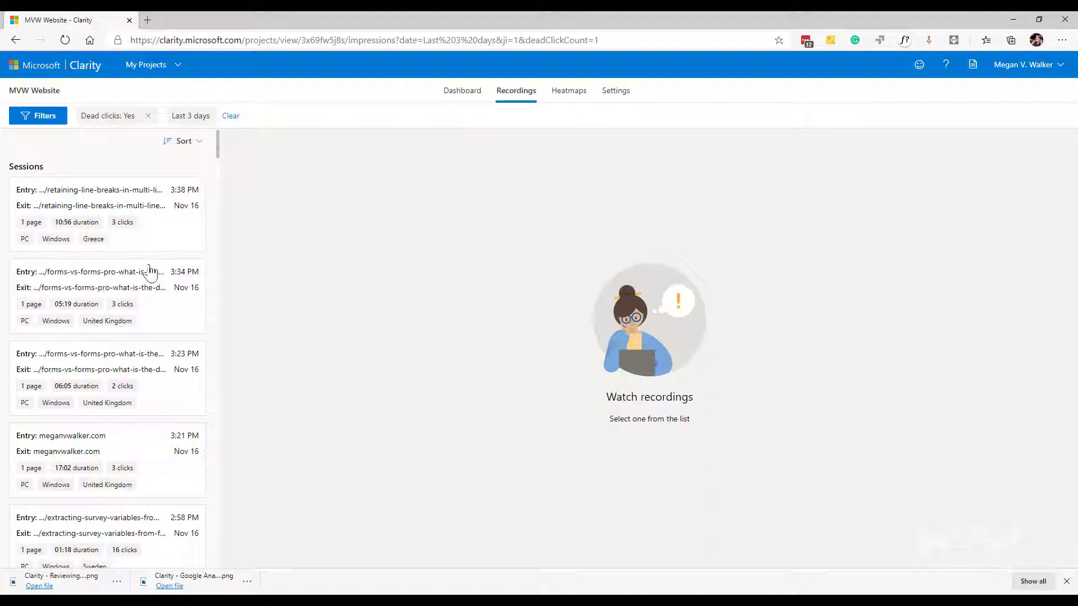
{"action": "mouse_move", "coordinate": [144, 248]}
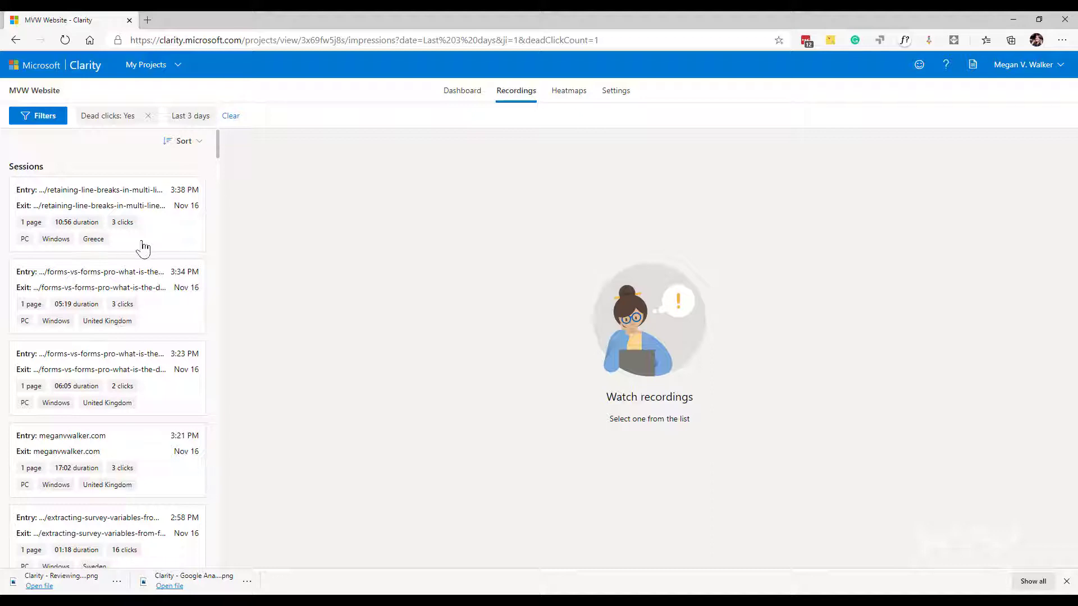
{"action": "scroll", "scroll_direction": "down", "scroll_amount": 3}
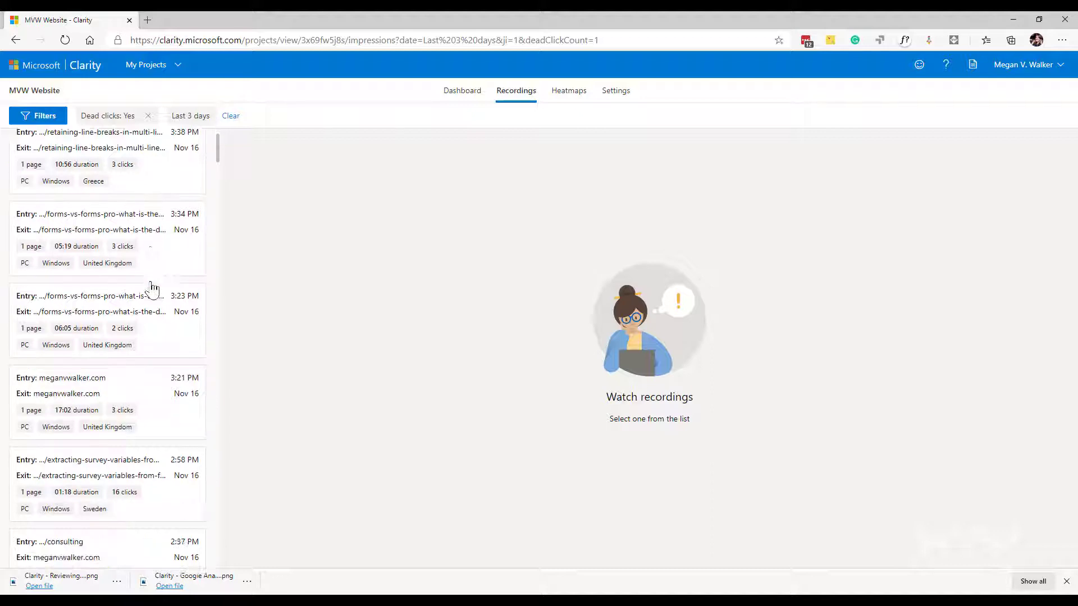
{"action": "scroll", "scroll_direction": "down", "scroll_amount": 3}
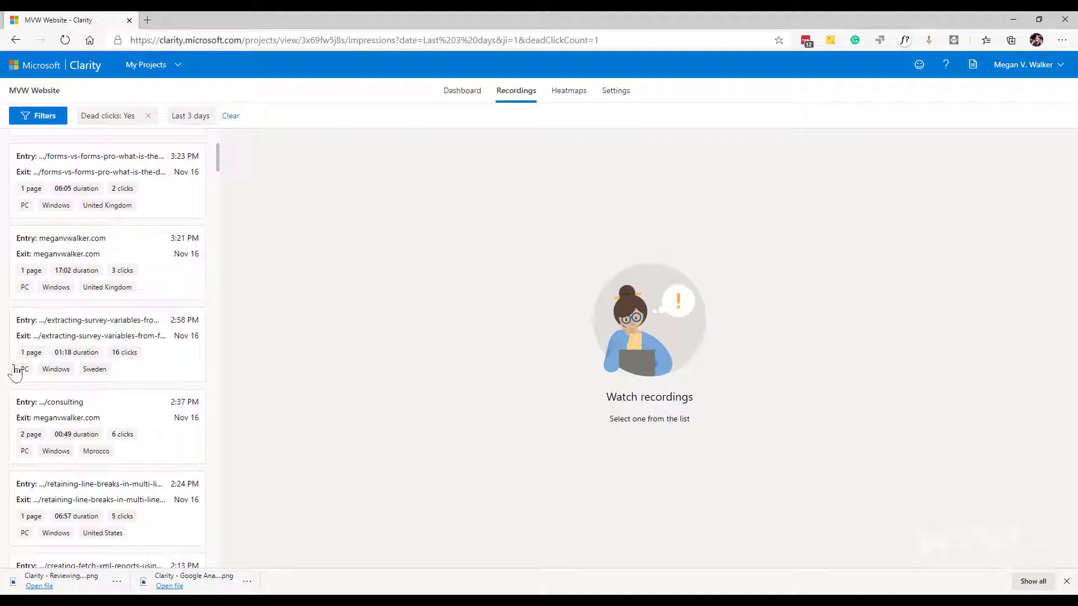
{"action": "mouse_move", "coordinate": [38, 364]}
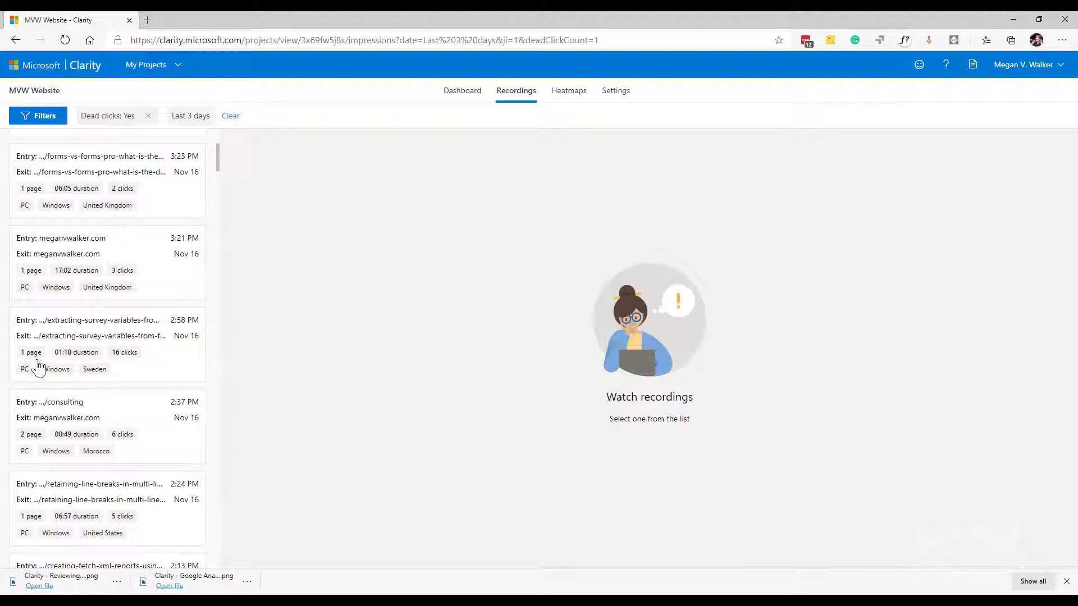
{"action": "mouse_move", "coordinate": [151, 368]}
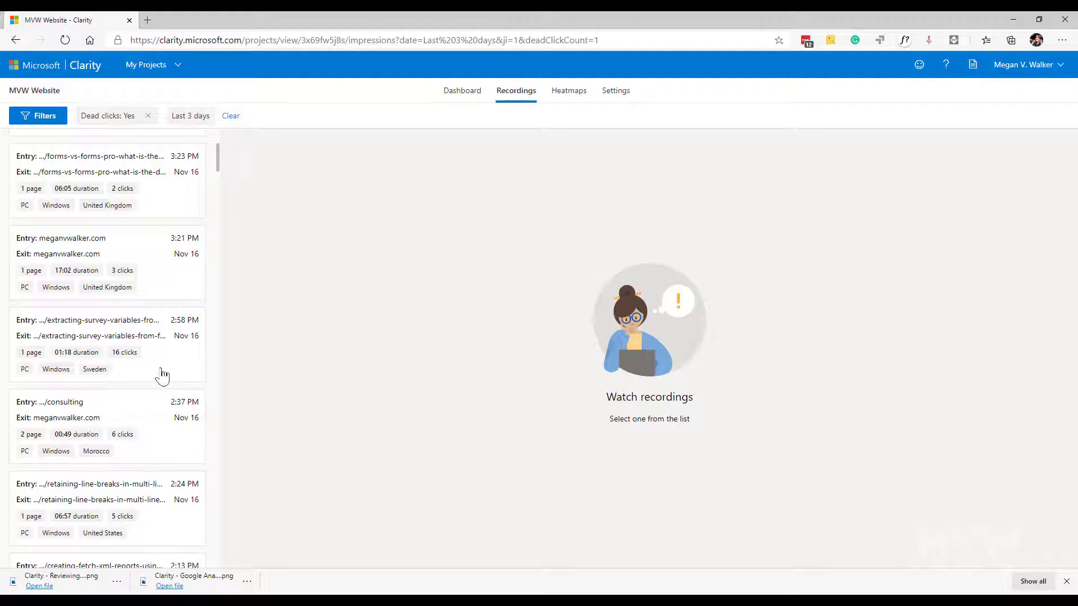
Replay the 2:58 PM Sweden dead-click session with Skip inactivity turned off.
{"action": "left_click", "coordinate": [107, 344]}
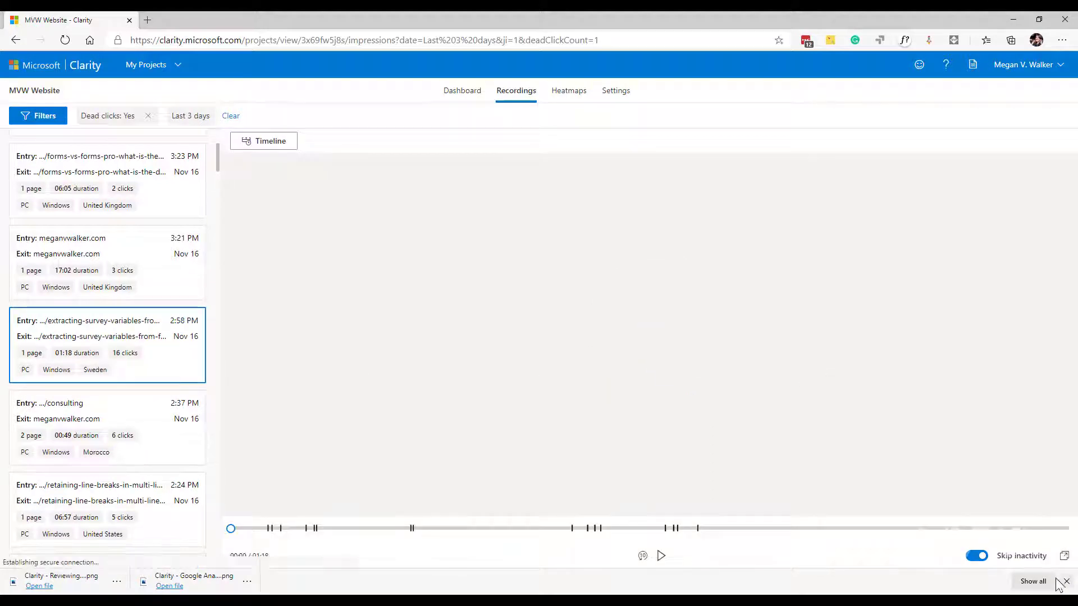
{"action": "left_click", "coordinate": [660, 555]}
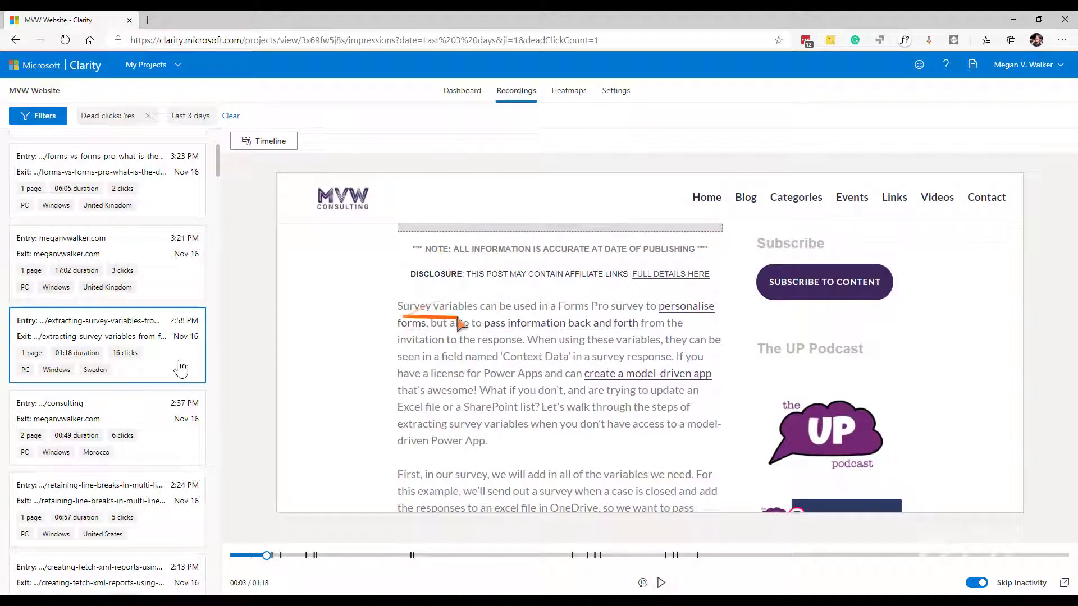
{"action": "mouse_move", "coordinate": [276, 358]}
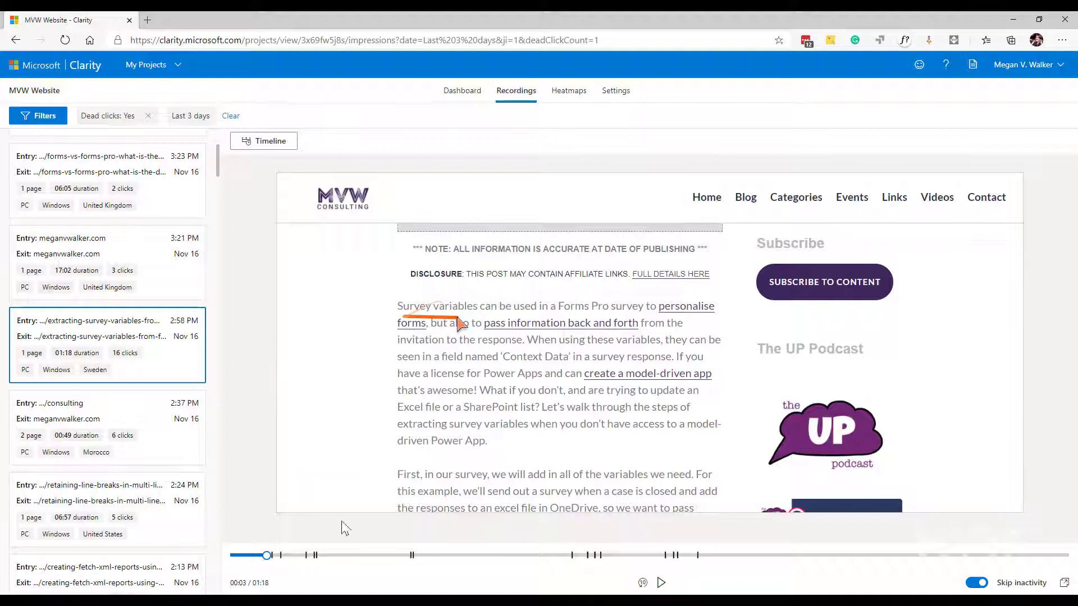
{"action": "mouse_move", "coordinate": [302, 579]}
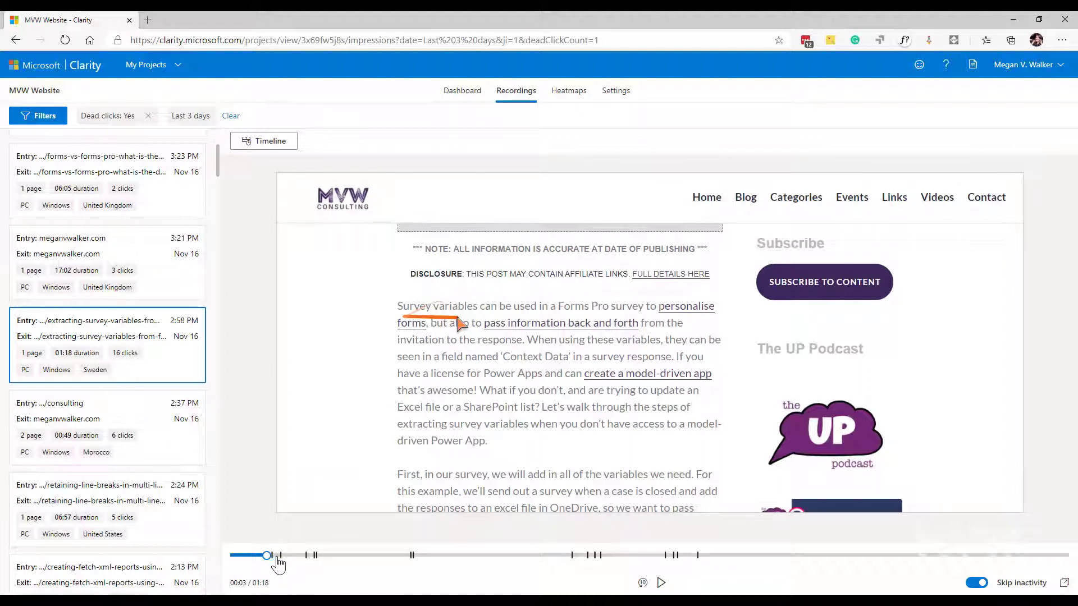
{"action": "mouse_move", "coordinate": [307, 574]}
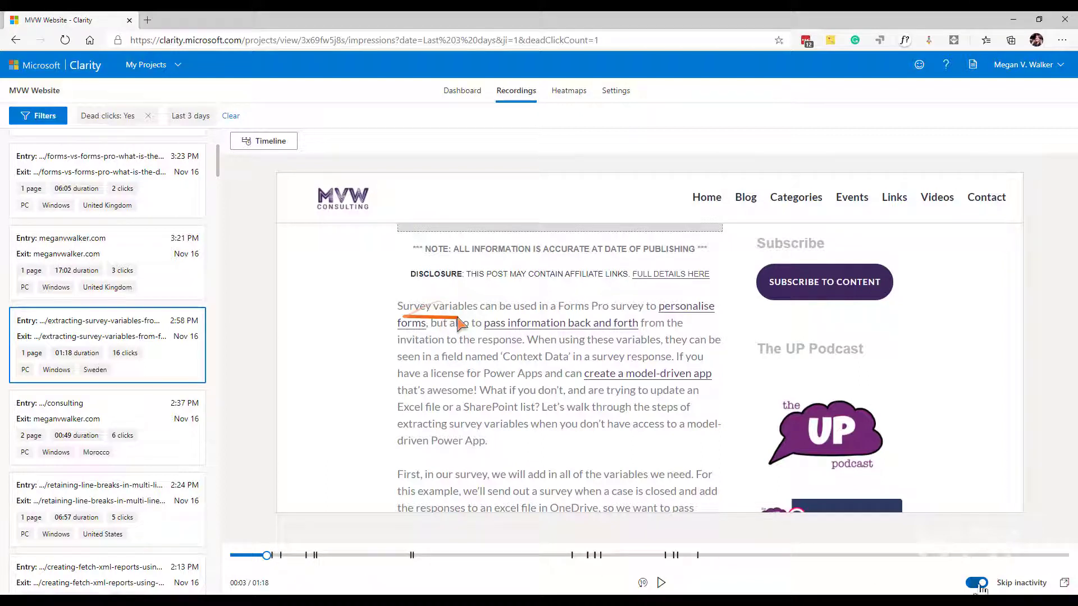
{"action": "left_click", "coordinate": [977, 582]}
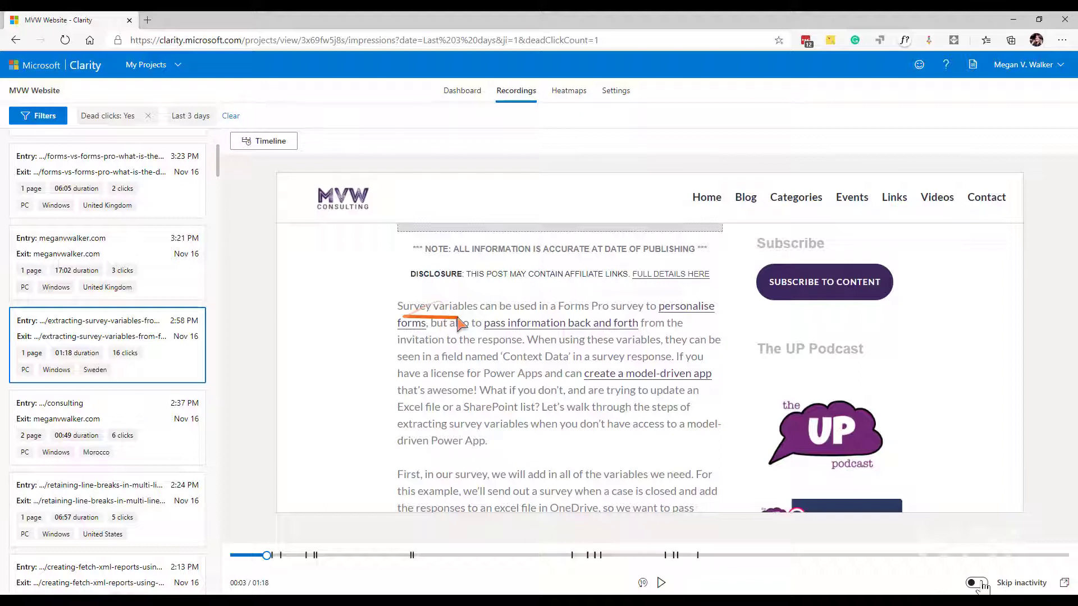
Turn Skip inactivity back on and let the Sweden replay reach about 1:04 of 1:18.
{"action": "left_click", "coordinate": [977, 582]}
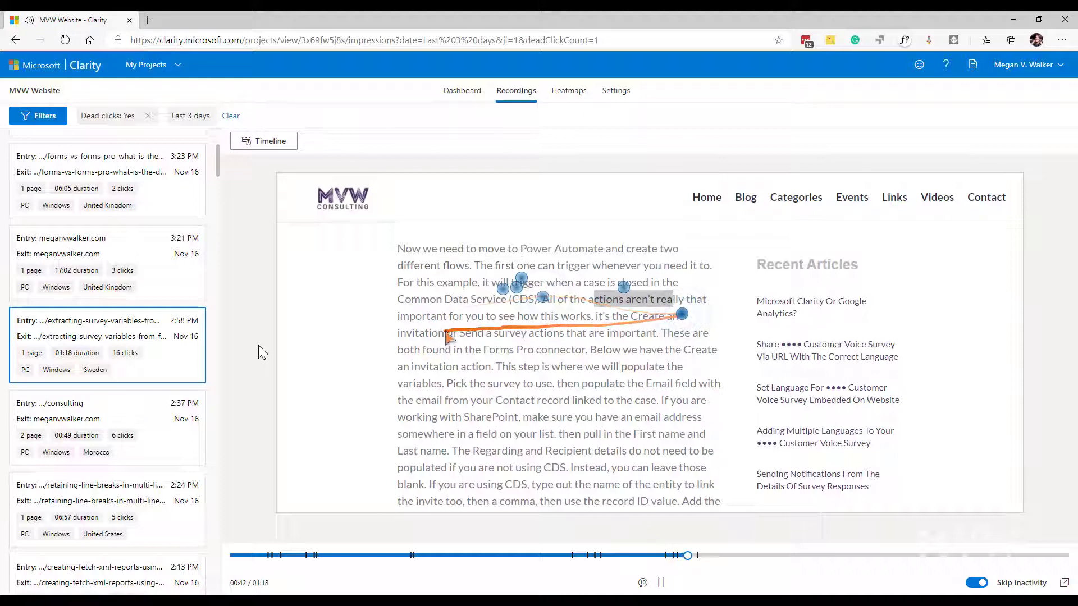
{"action": "scroll", "scroll_direction": "down", "scroll_amount": 3}
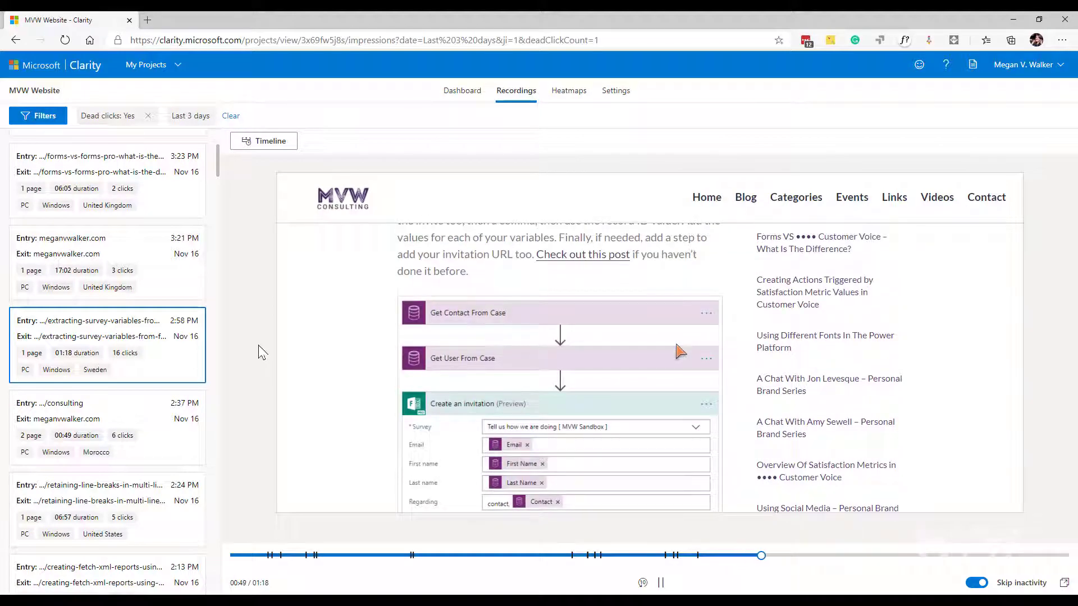
{"action": "scroll", "scroll_direction": "down", "scroll_amount": 3}
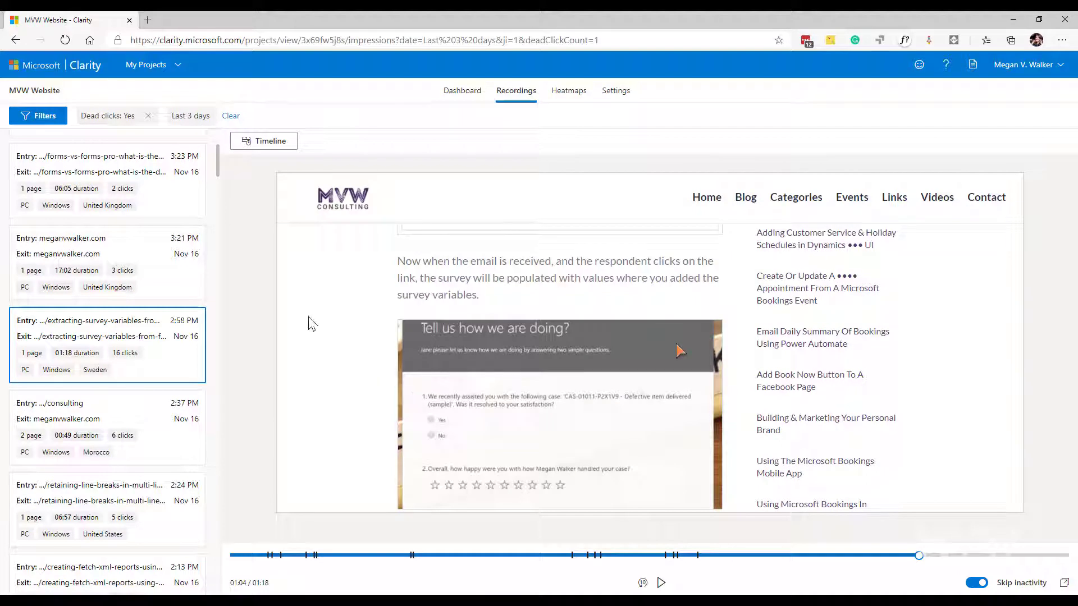
{"action": "mouse_move", "coordinate": [218, 222]}
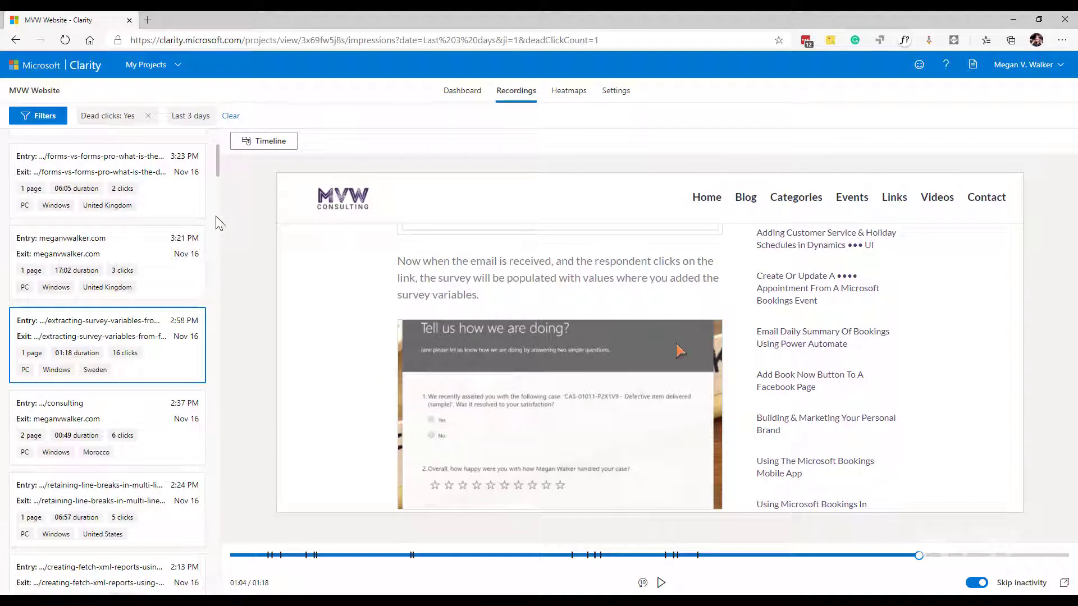
{"action": "mouse_move", "coordinate": [252, 215]}
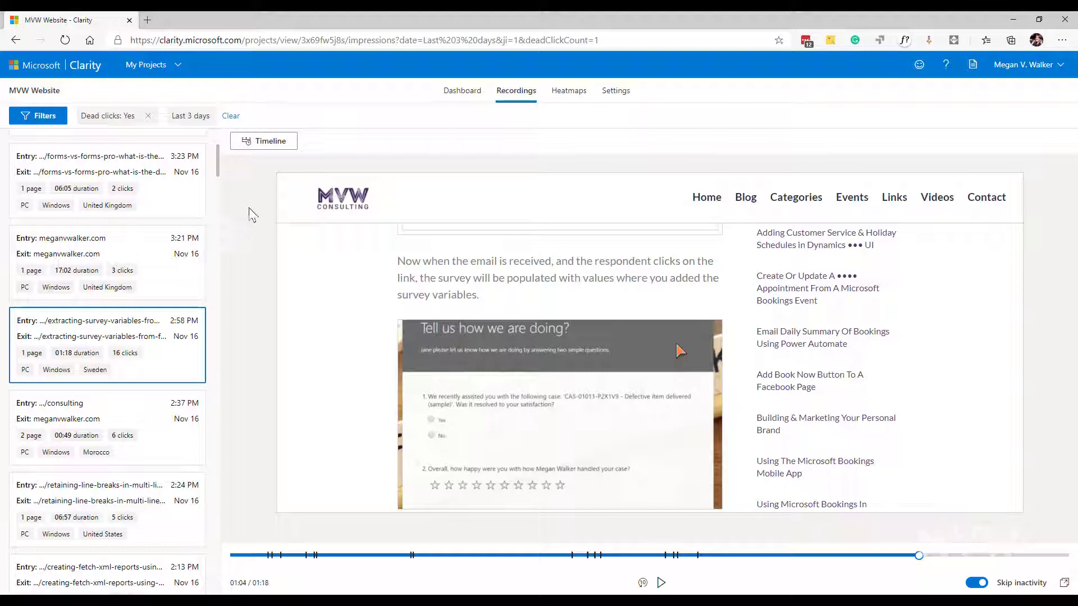
From the dashboard, list rage-click sessions and play India's 10:59 session from about 2:39.
{"action": "left_click", "coordinate": [463, 90]}
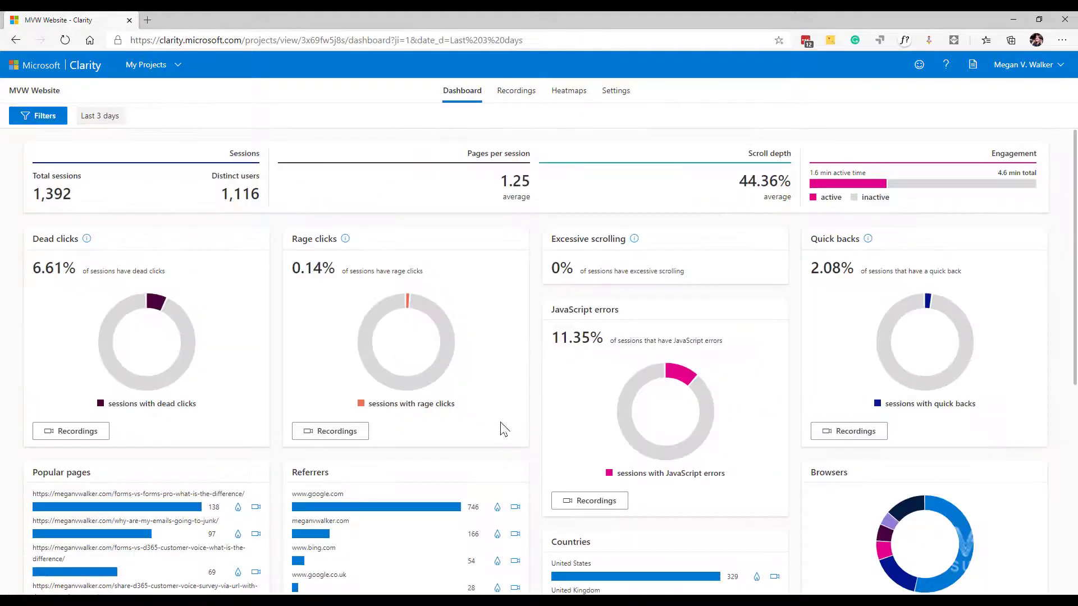
{"action": "mouse_move", "coordinate": [283, 475]}
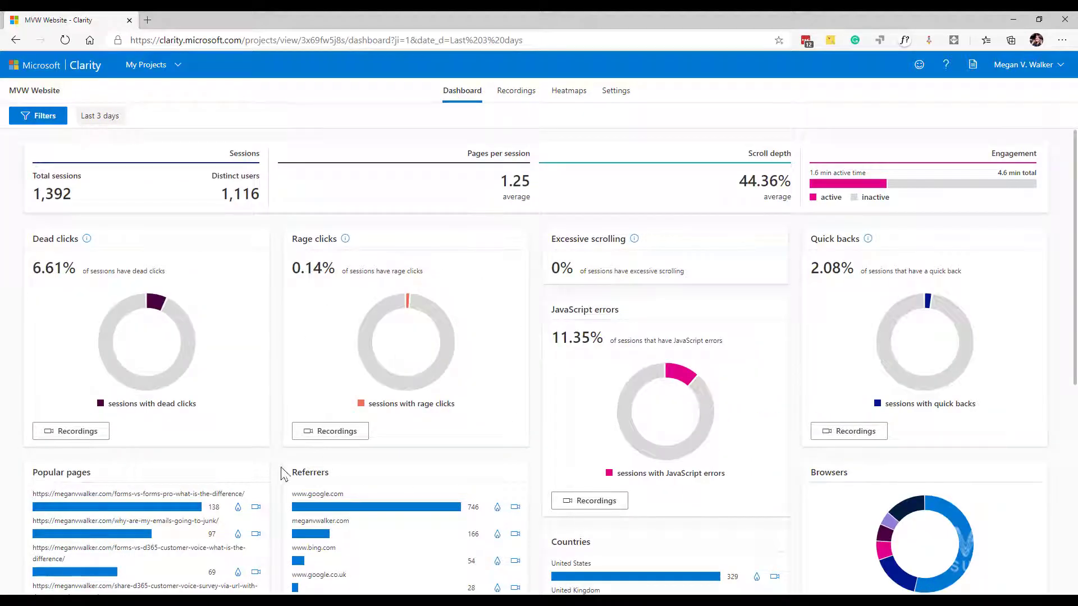
{"action": "left_click", "coordinate": [330, 431]}
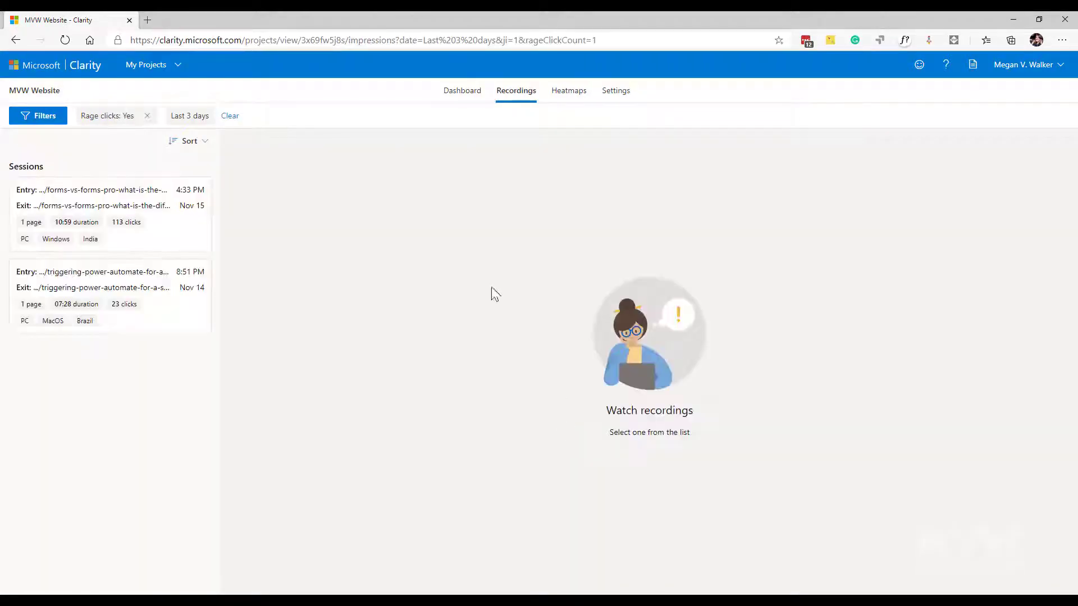
{"action": "mouse_move", "coordinate": [173, 335]}
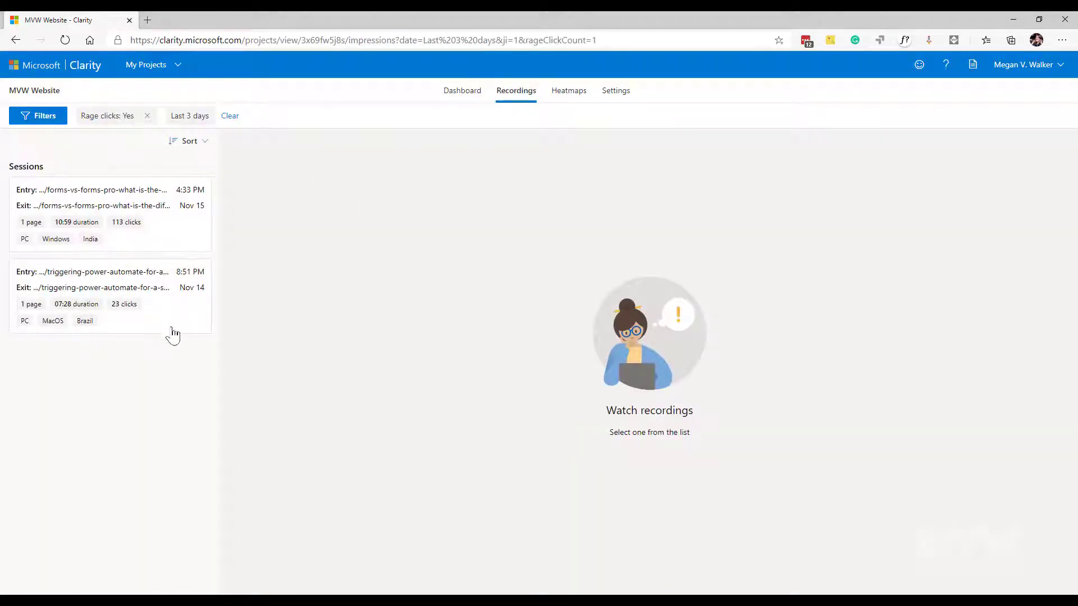
{"action": "mouse_move", "coordinate": [115, 239]}
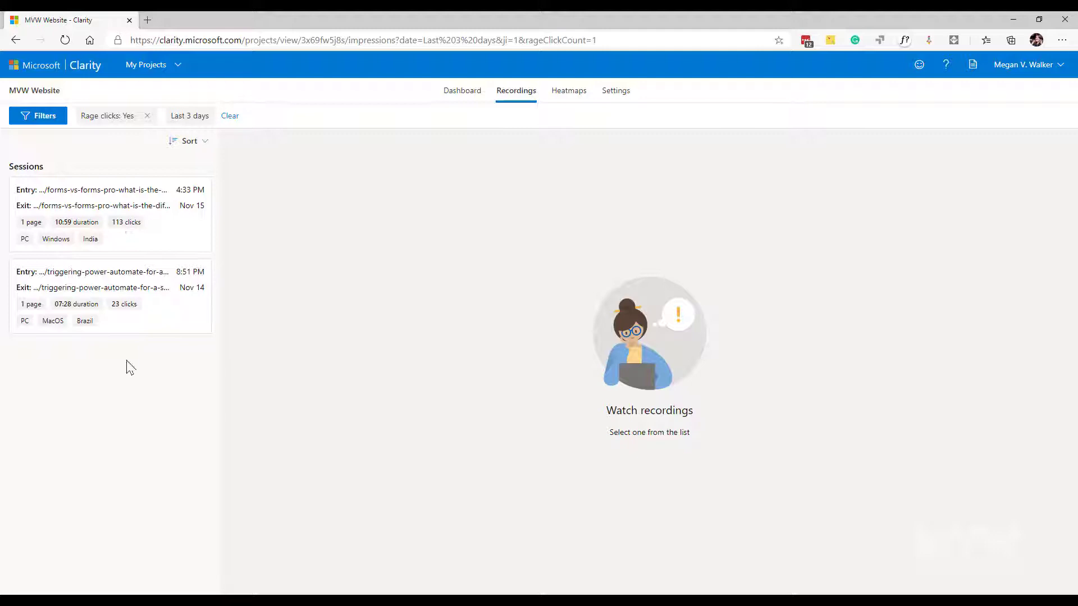
{"action": "mouse_move", "coordinate": [150, 239]}
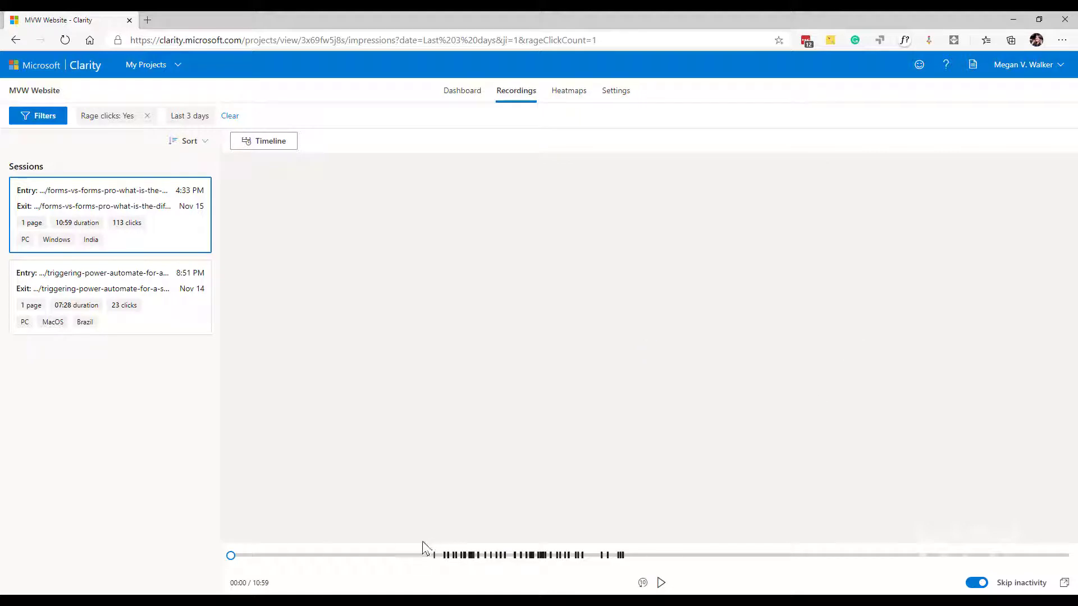
{"action": "left_click", "coordinate": [660, 582]}
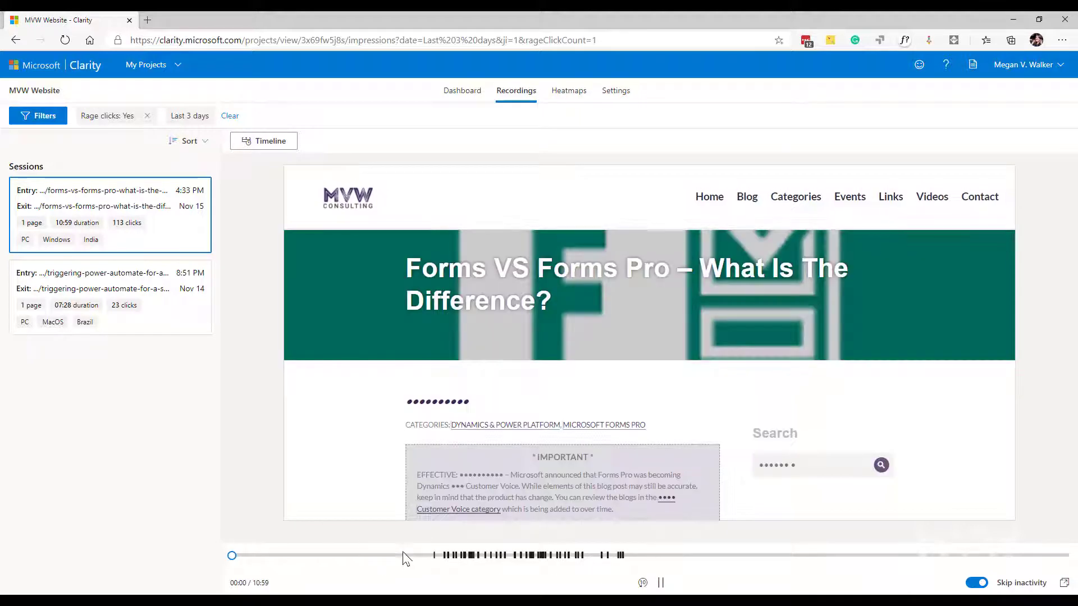
{"action": "left_click_drag", "start_coordinate": [233, 555], "coordinate": [433, 555]}
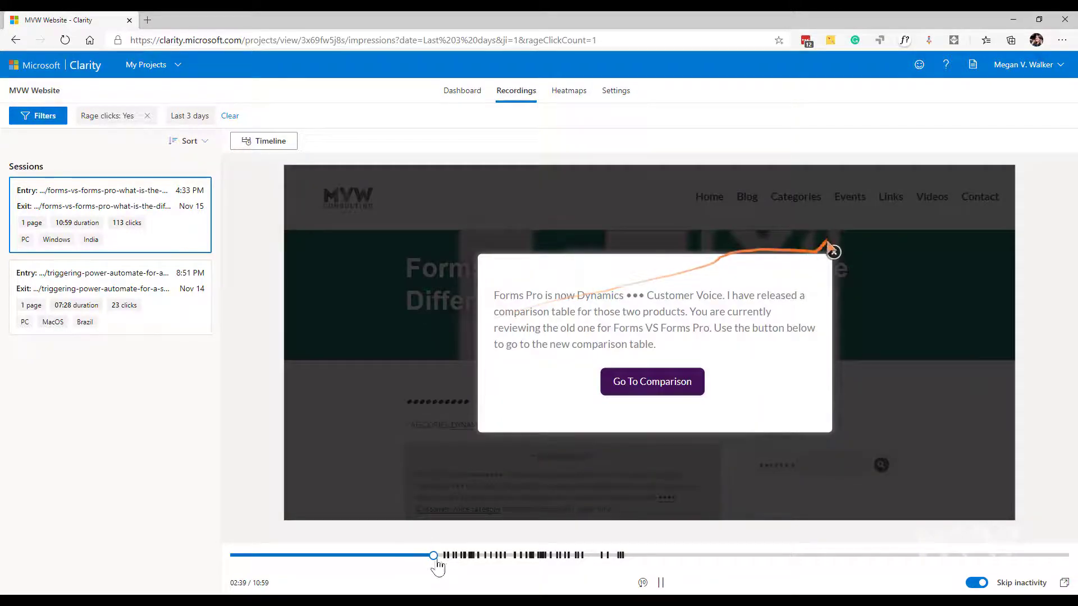
Let the India rage-click replay run past the comparison pop-up to about 2:44.
{"action": "left_click", "coordinate": [832, 251]}
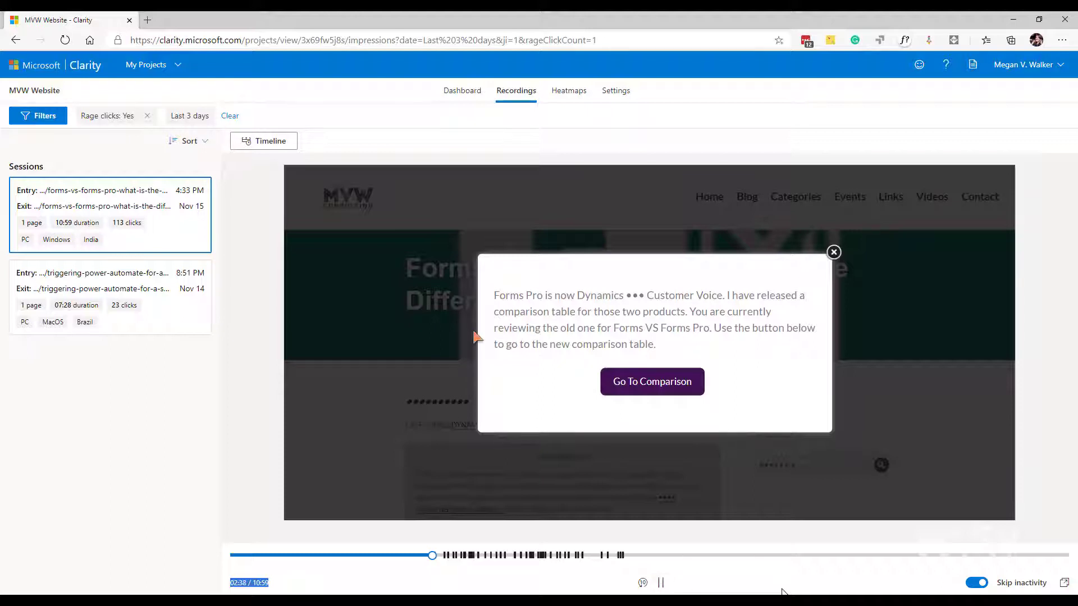
{"action": "left_click", "coordinate": [833, 251]}
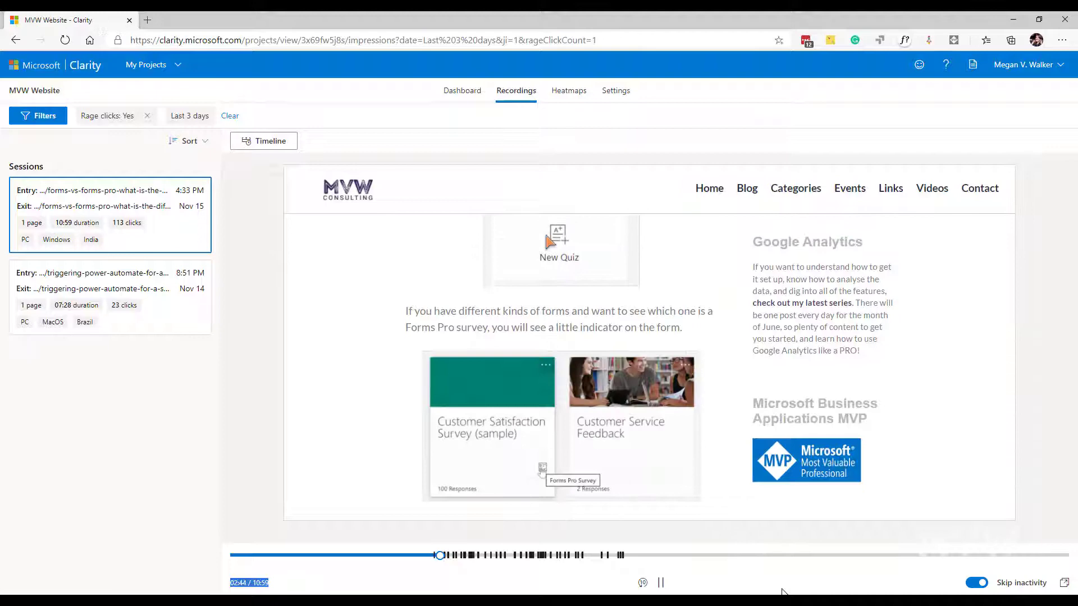
Follow the replay through the comparison table to 3:52 and pause at the branching-rules rows.
{"action": "scroll", "scroll_direction": "down", "scroll_amount": 3}
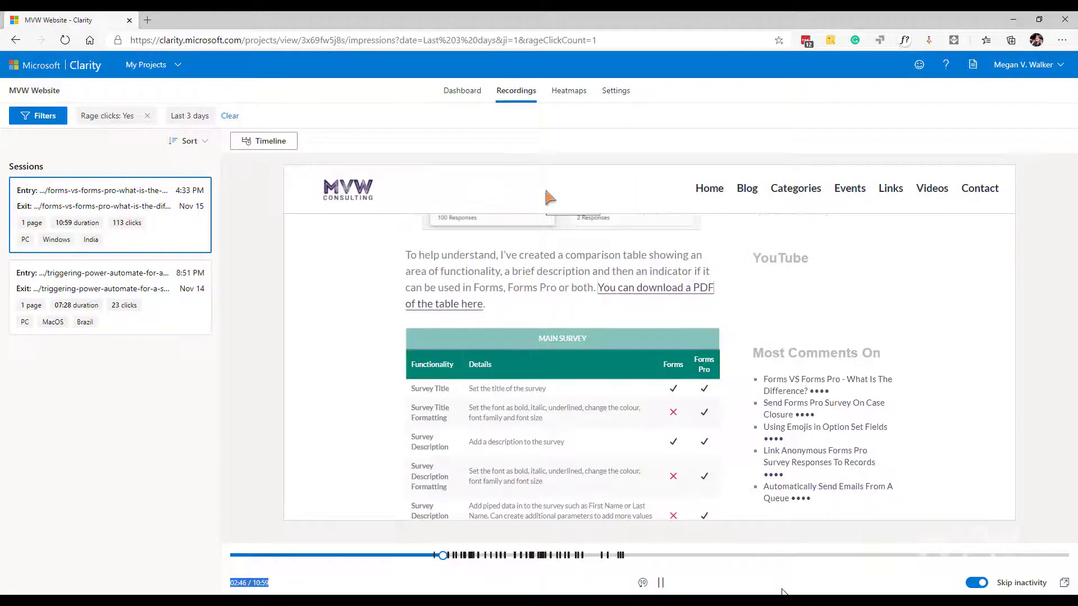
{"action": "left_click", "coordinate": [494, 390]}
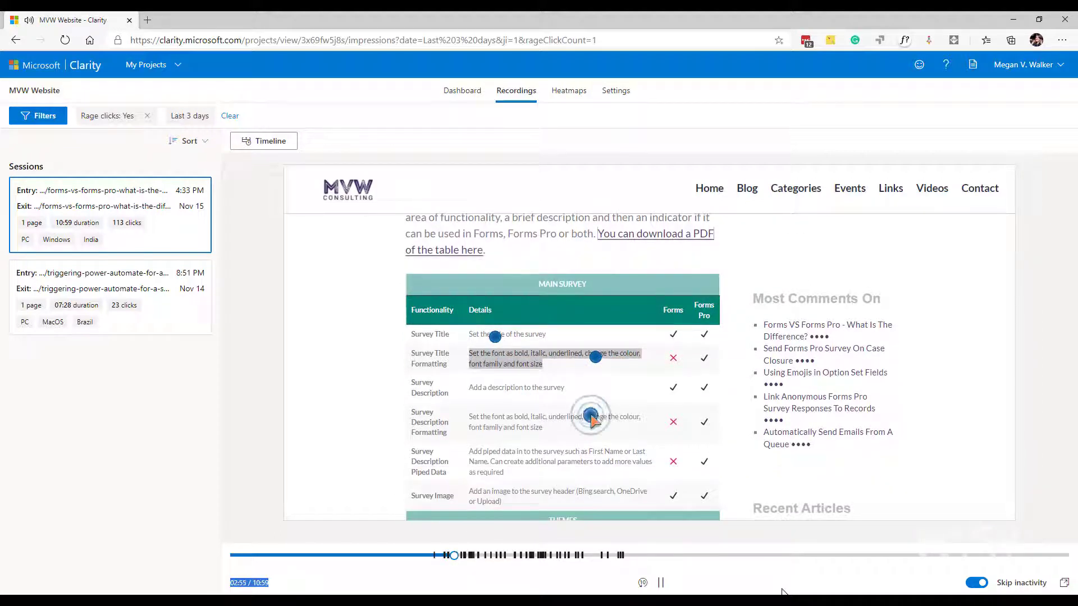
{"action": "scroll", "scroll_direction": "down", "scroll_amount": 3}
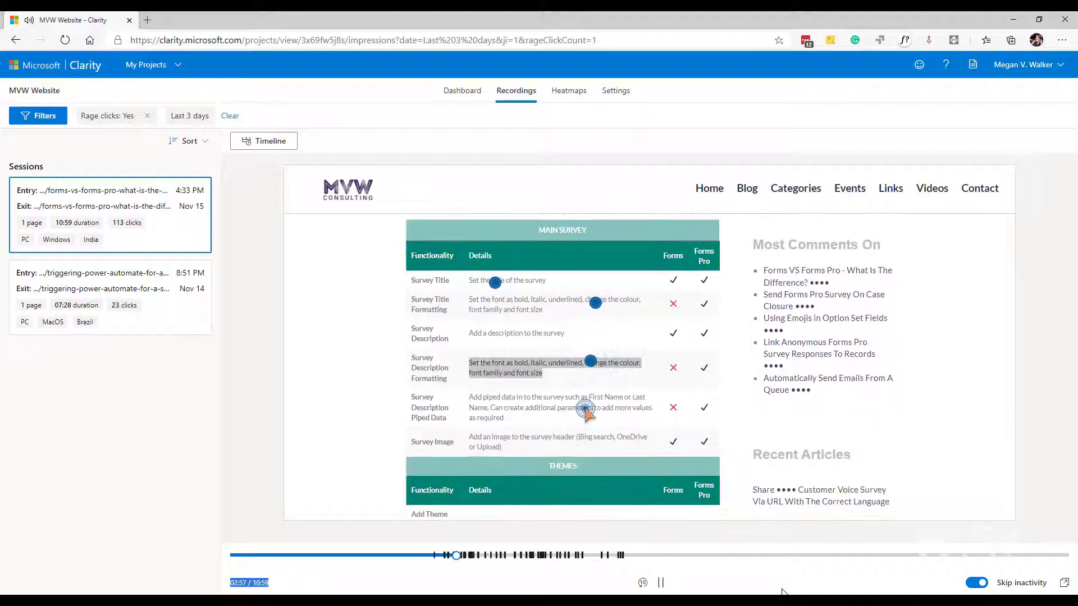
{"action": "scroll", "scroll_direction": "down", "scroll_amount": 3}
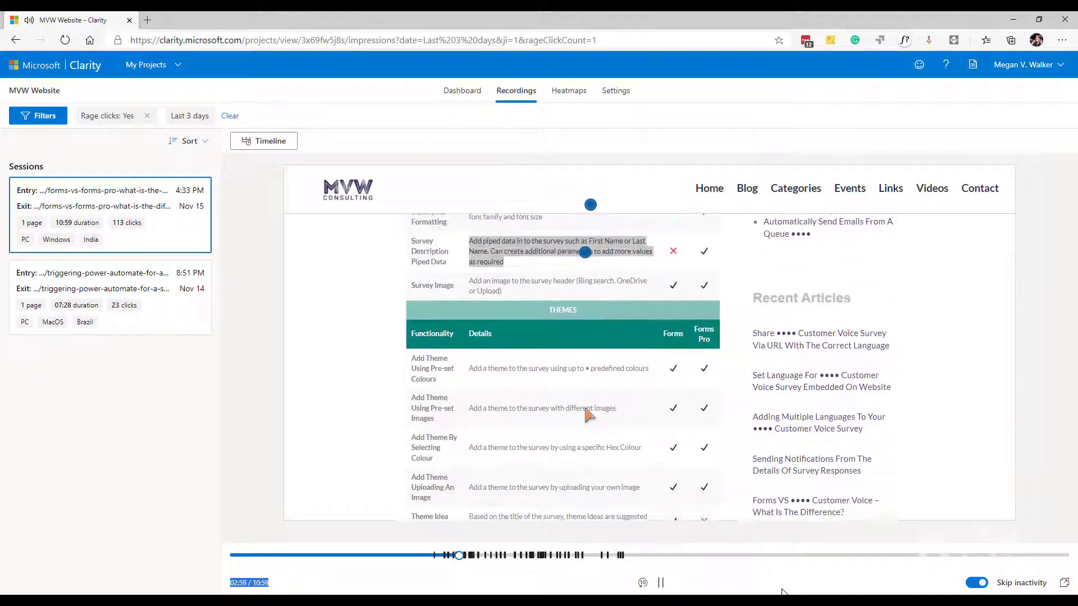
{"action": "scroll", "scroll_direction": "down", "scroll_amount": 3}
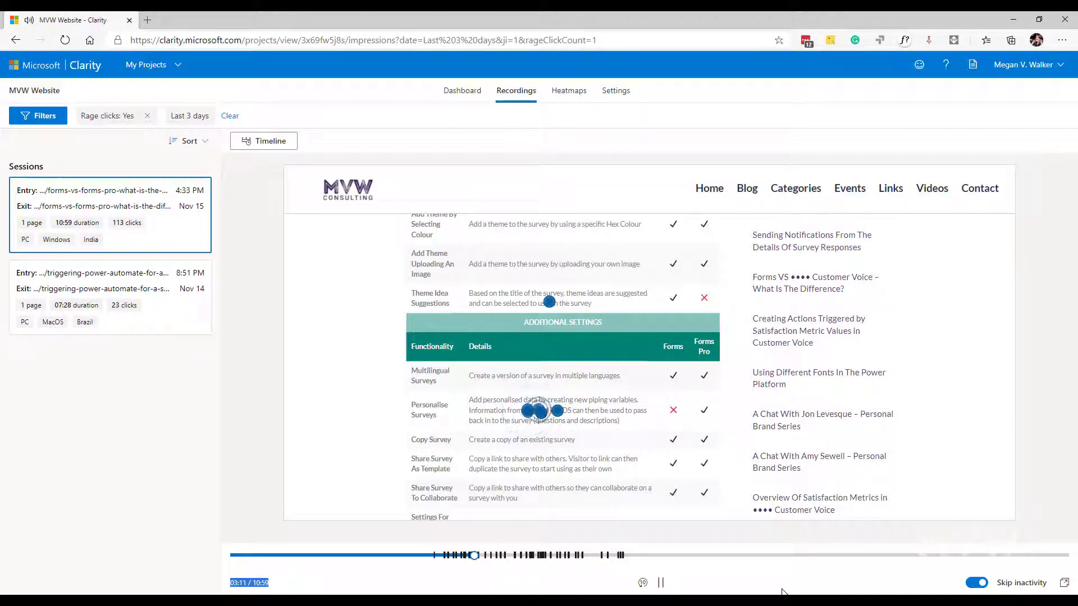
{"action": "scroll", "scroll_direction": "down", "scroll_amount": 3}
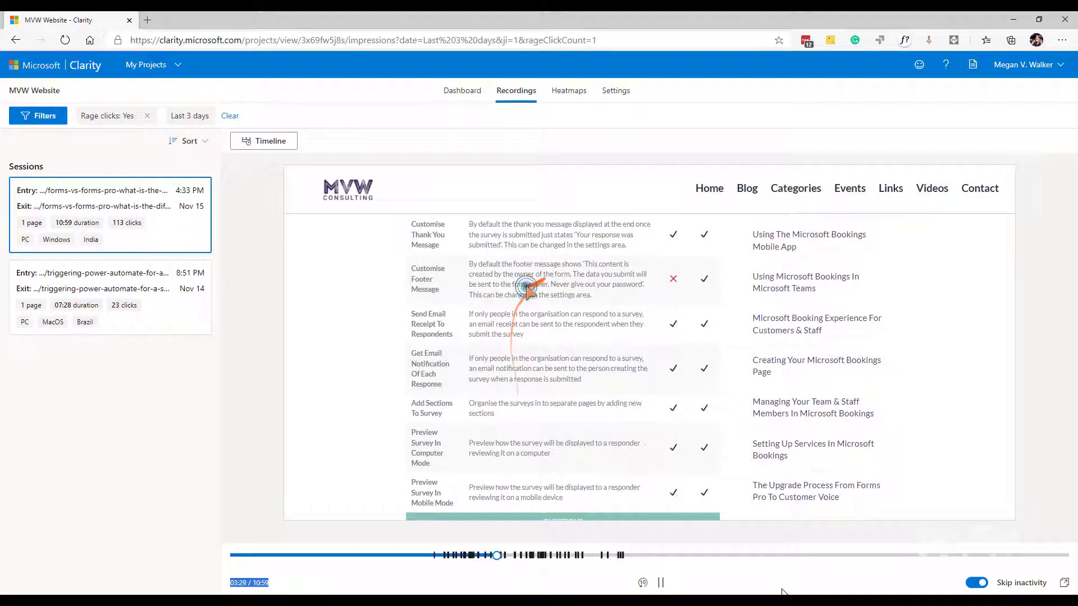
{"action": "scroll", "scroll_direction": "down", "scroll_amount": 3}
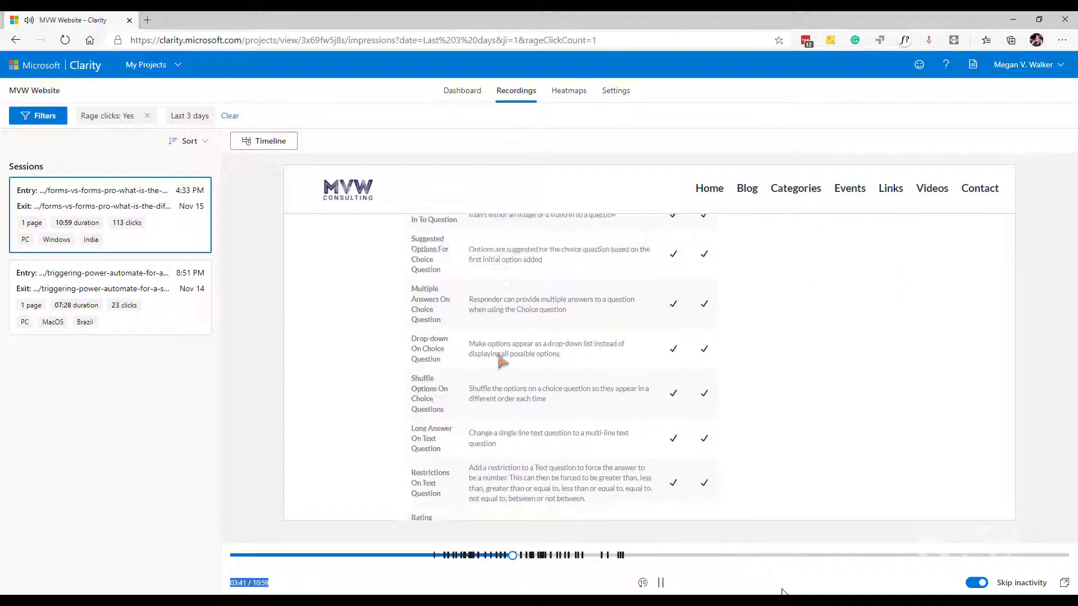
{"action": "scroll", "scroll_direction": "down", "scroll_amount": 3}
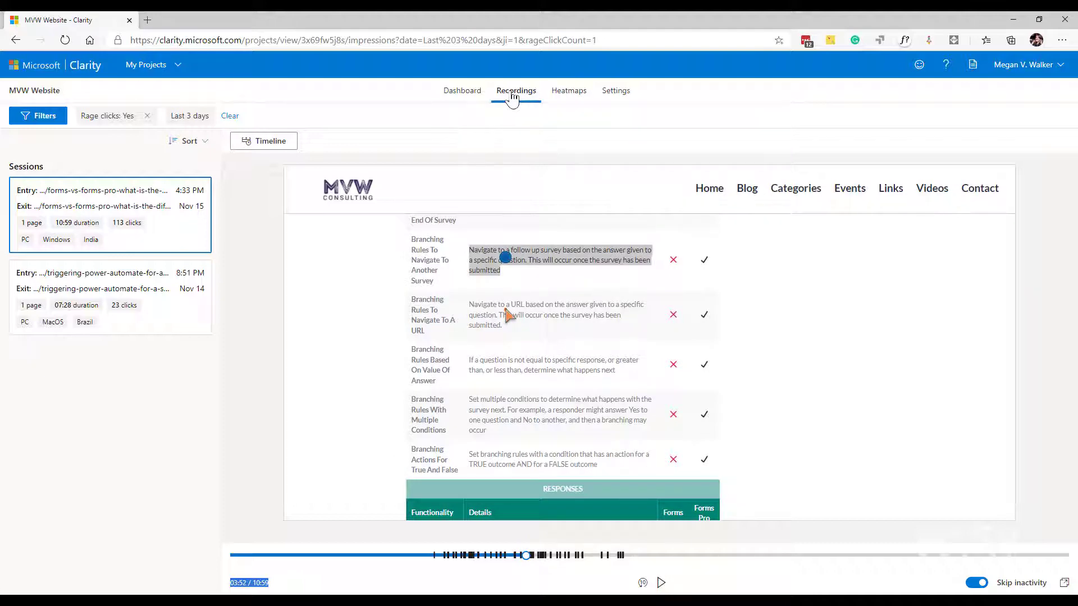
Switch to the unfiltered recordings list and play the 55-second United States FetchXML session.
{"action": "left_click", "coordinate": [463, 90]}
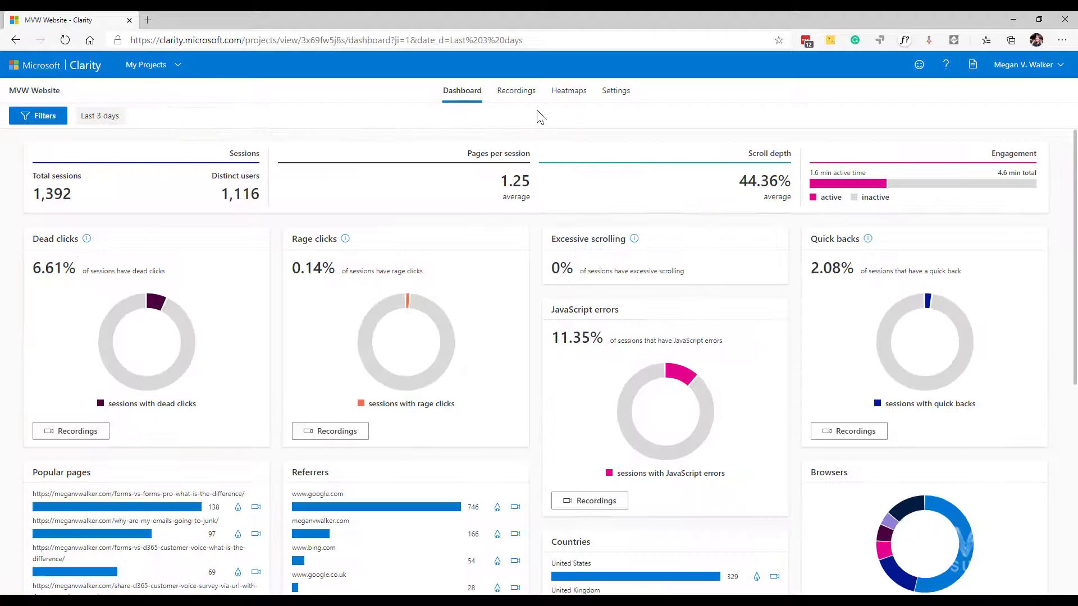
{"action": "mouse_move", "coordinate": [514, 97]}
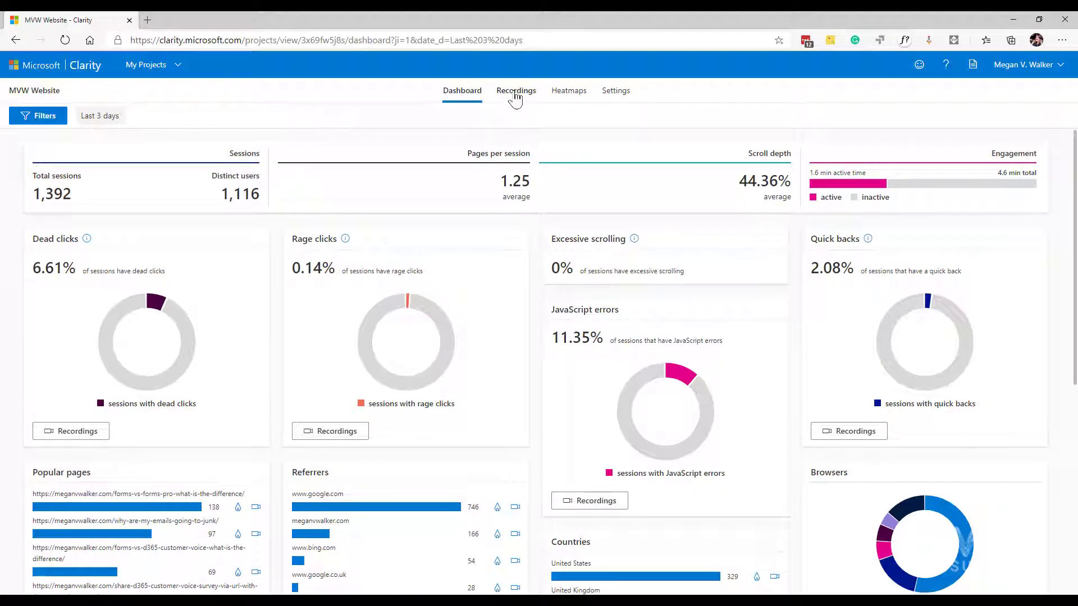
{"action": "left_click", "coordinate": [517, 90]}
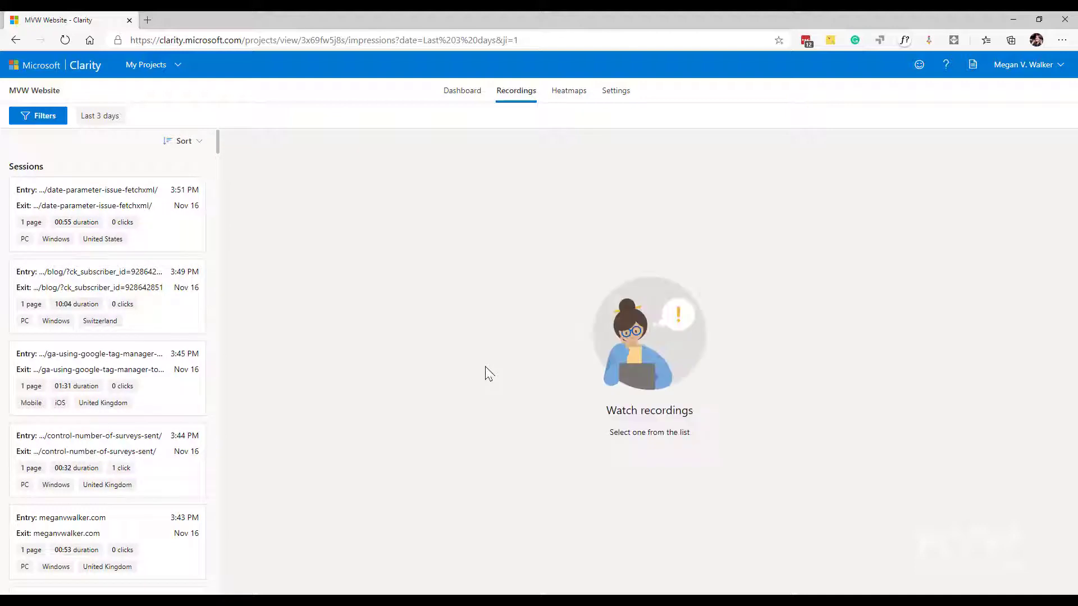
{"action": "mouse_move", "coordinate": [128, 197]}
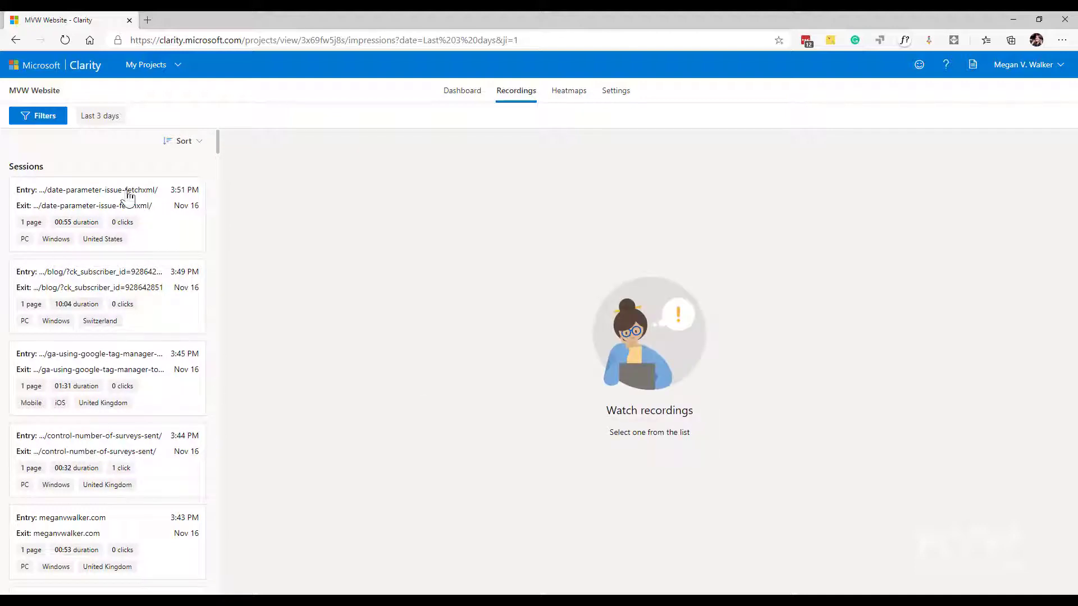
{"action": "left_click", "coordinate": [107, 215]}
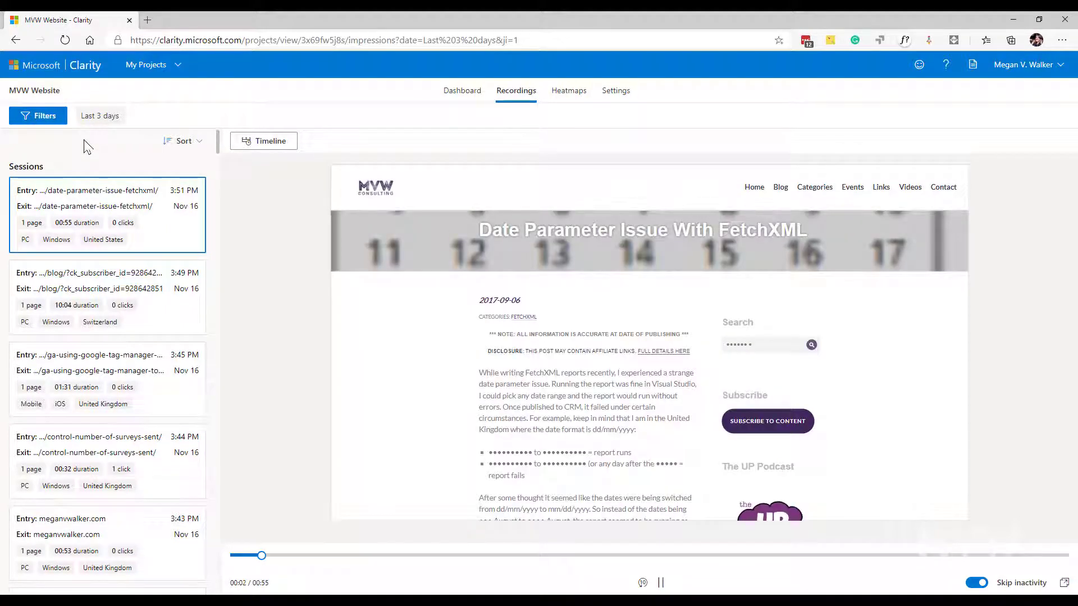
Sort the Sessions list by Pages: High to low, bringing the six-page Canada session first.
{"action": "left_click", "coordinate": [182, 142]}
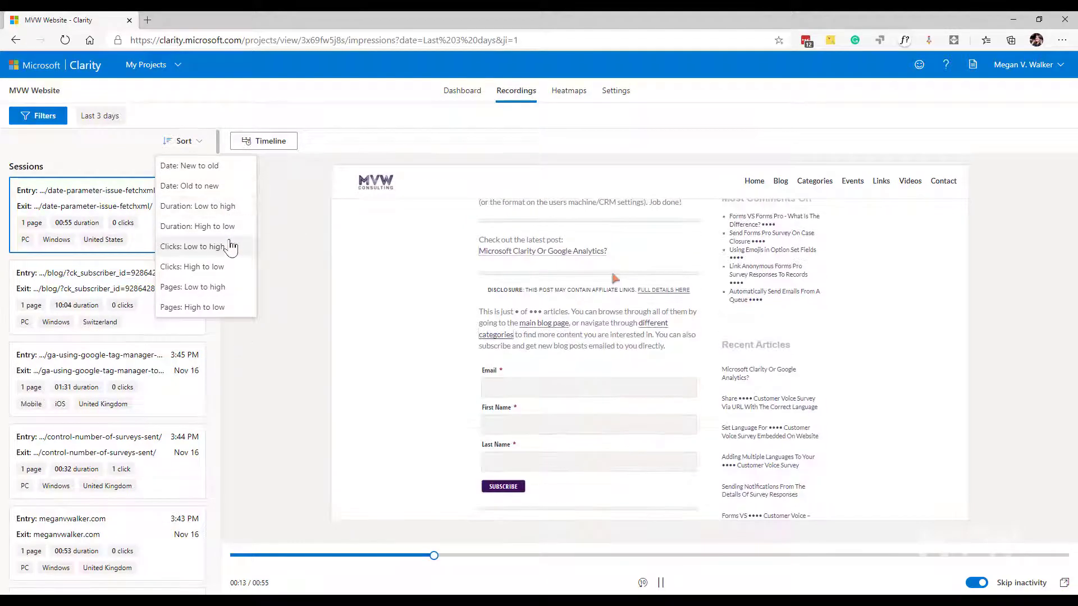
{"action": "left_click", "coordinate": [192, 306]}
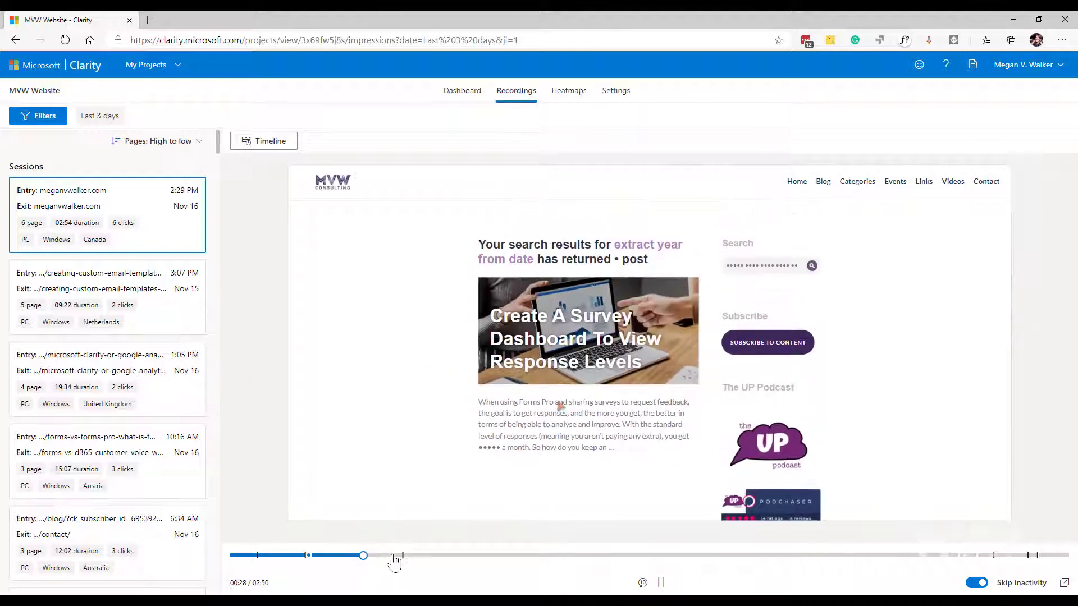
Skim the Canada replay to near its end, then return to the MVW Website dashboard.
{"action": "left_click_drag", "start_coordinate": [362, 556], "coordinate": [402, 556]}
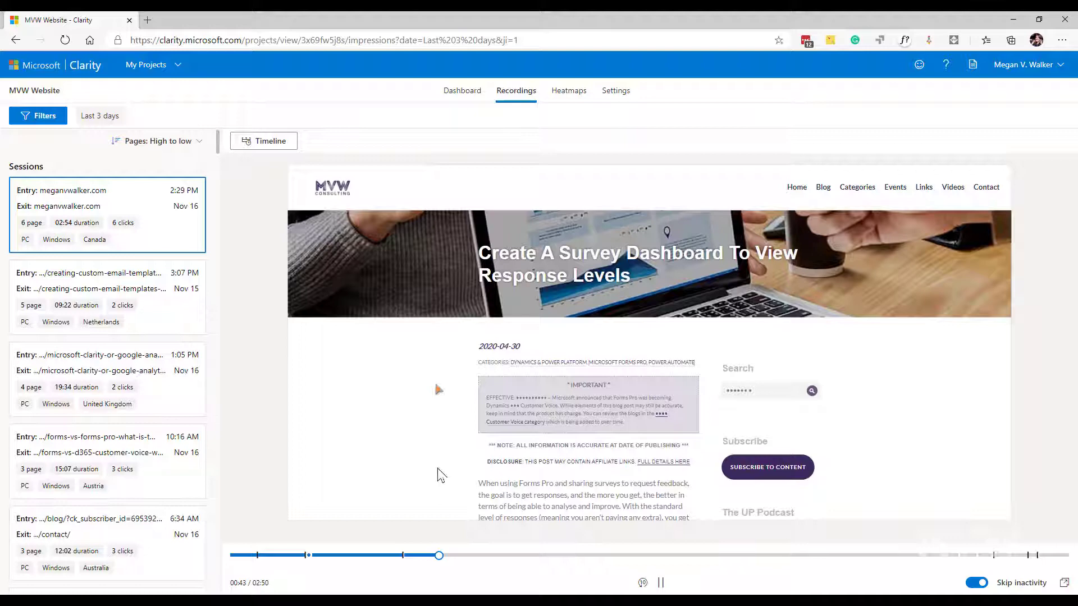
{"action": "left_click_drag", "start_coordinate": [438, 556], "coordinate": [834, 556]}
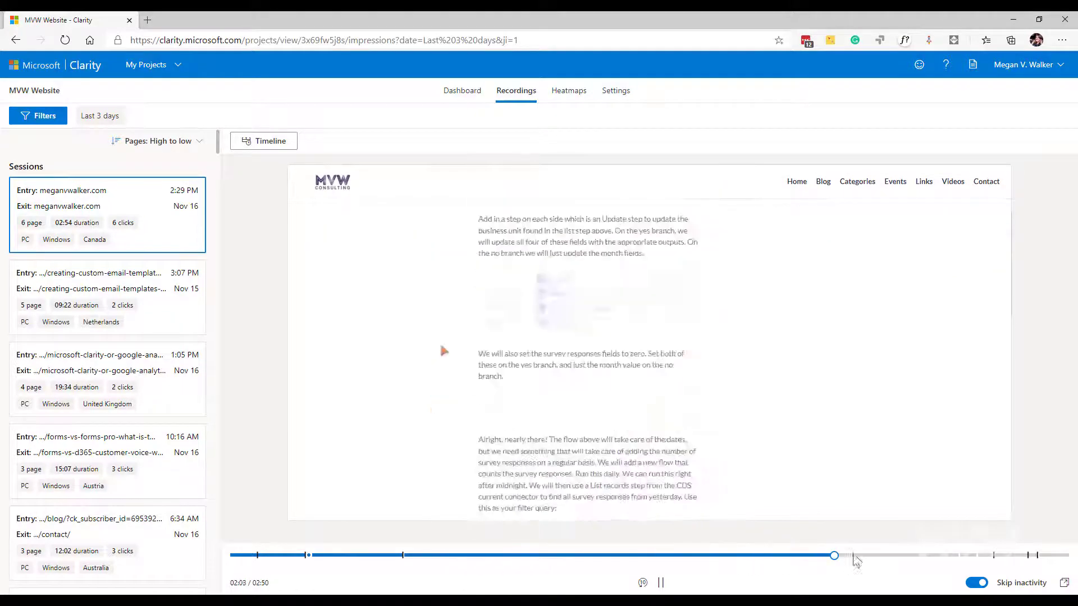
{"action": "left_click_drag", "start_coordinate": [834, 554], "coordinate": [981, 554]}
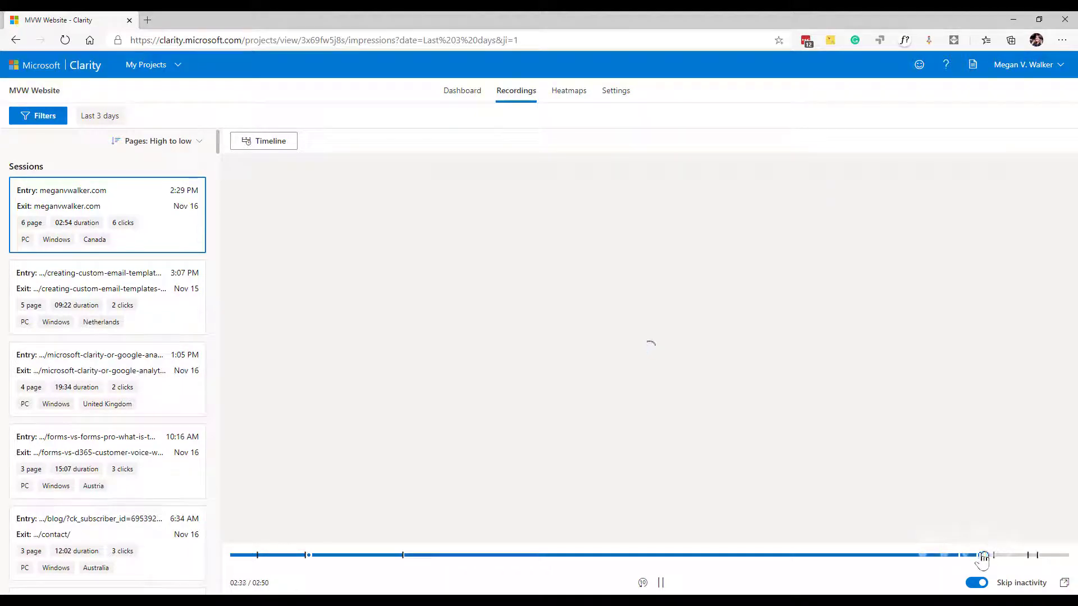
{"action": "left_click", "coordinate": [984, 556]}
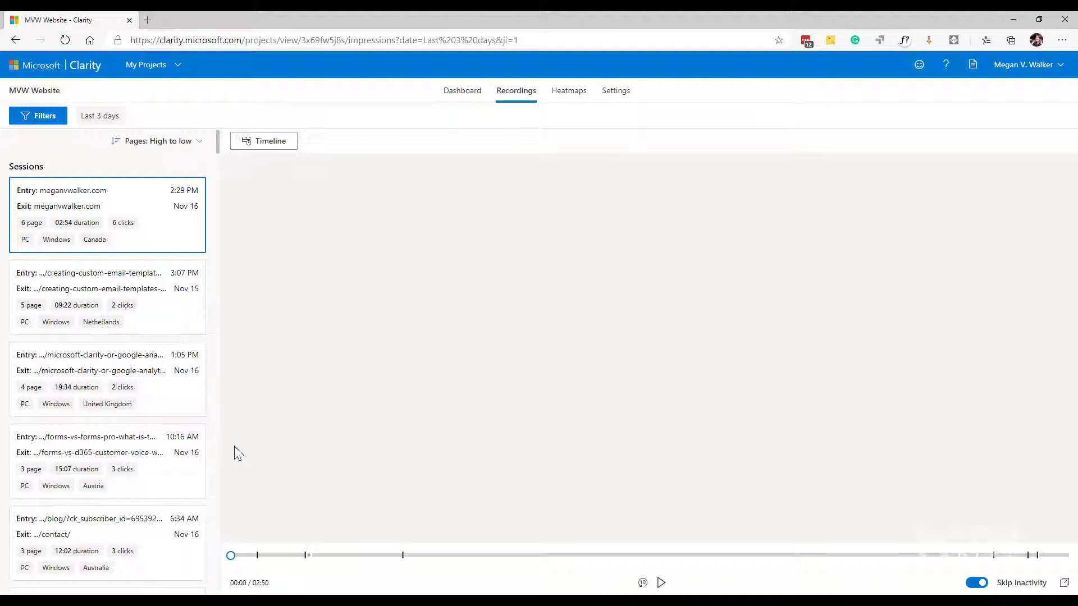
{"action": "left_click", "coordinate": [462, 90]}
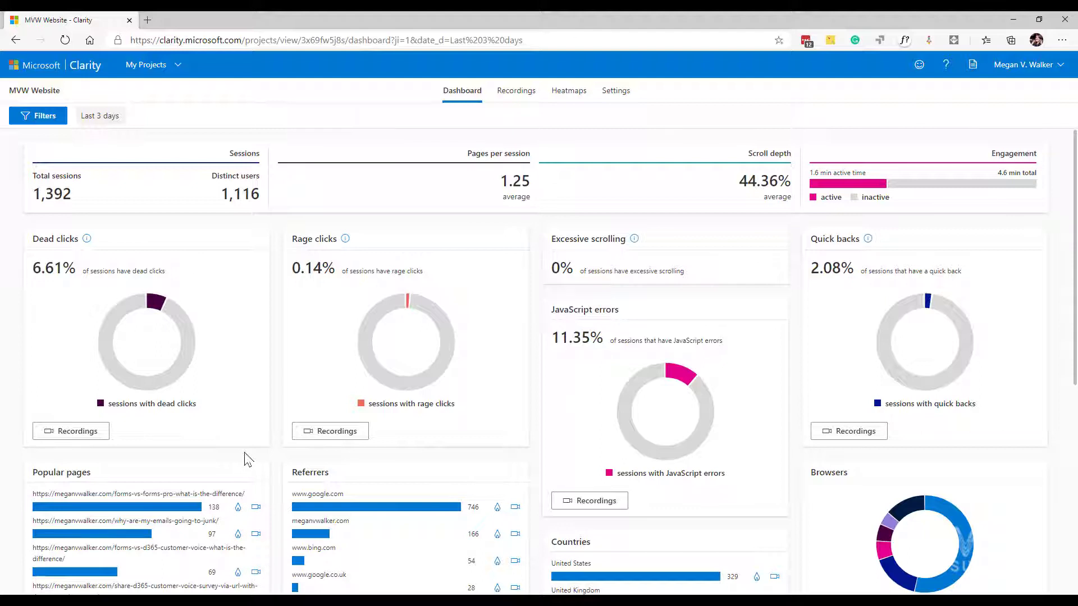
{"action": "mouse_move", "coordinate": [410, 525]}
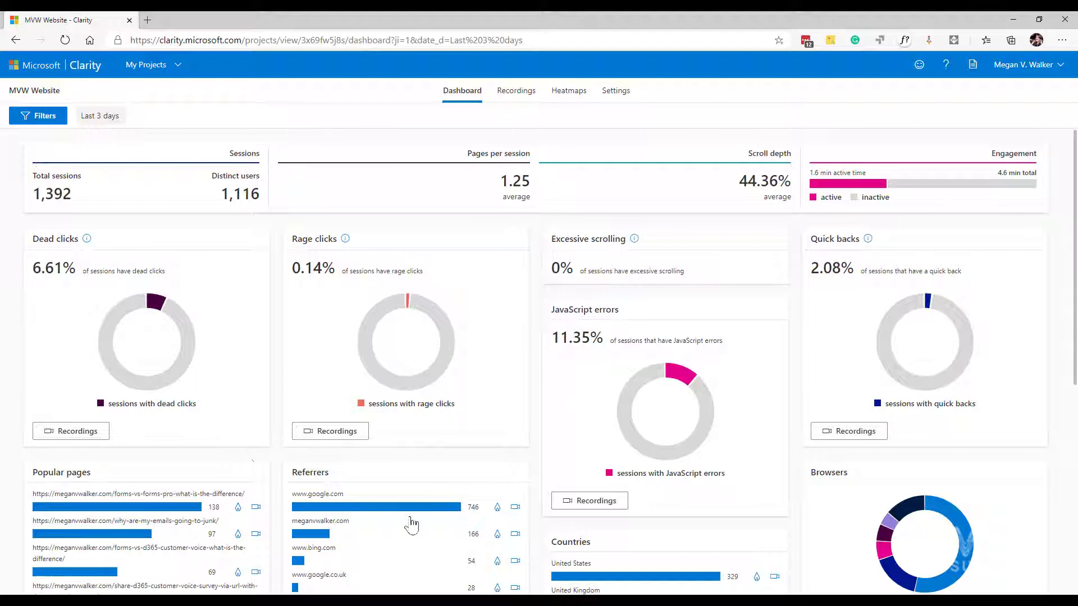
{"action": "mouse_move", "coordinate": [652, 496]}
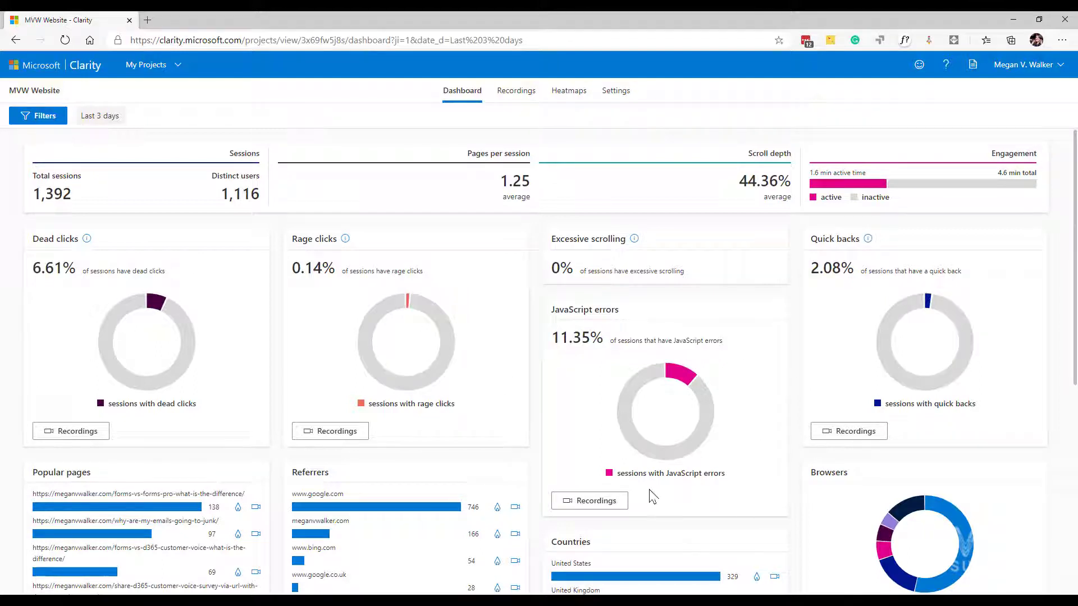
{"action": "mouse_move", "coordinate": [611, 514]}
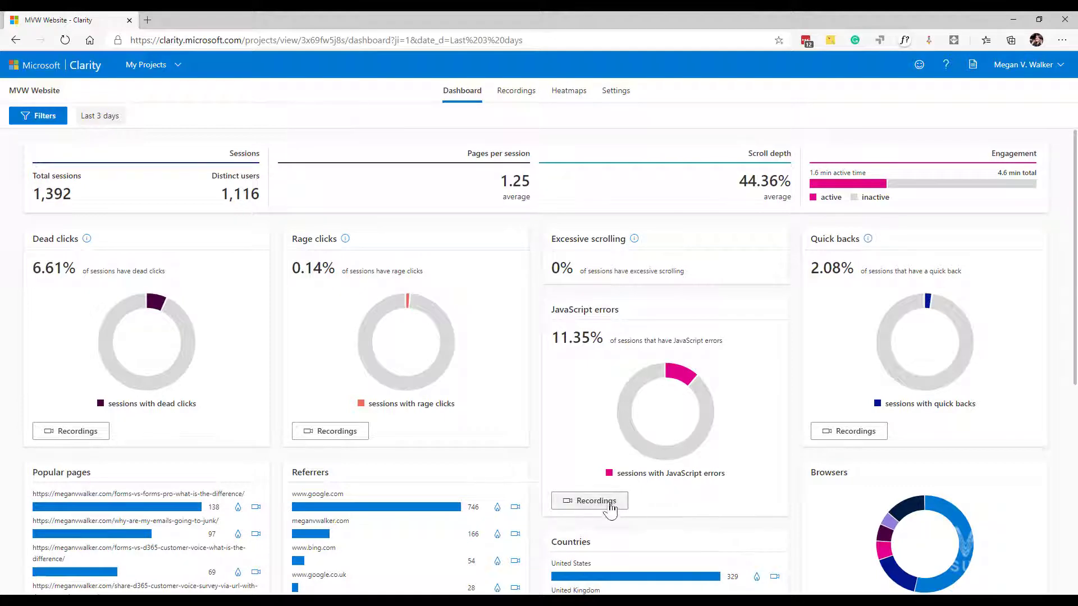
Replay a United States JavaScript-error session on the Dynamics 365 Customer Voice archive page.
{"action": "left_click", "coordinate": [589, 500]}
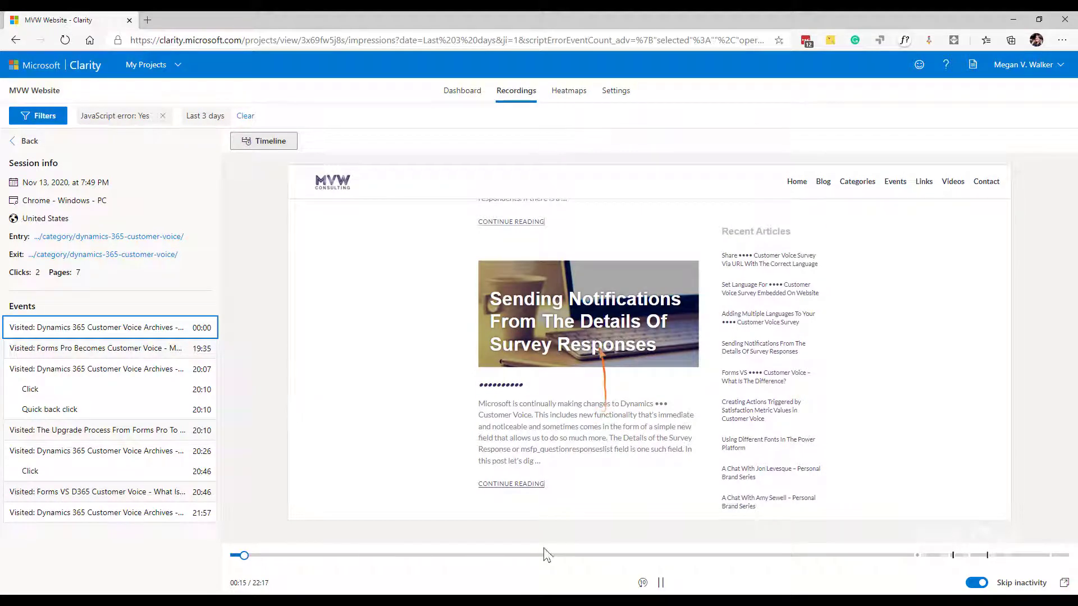
Scrub the error-session replay forward to about 20:46 and pause on the Forms vs Customer Voice table.
{"action": "left_click_drag", "start_coordinate": [242, 554], "coordinate": [815, 554]}
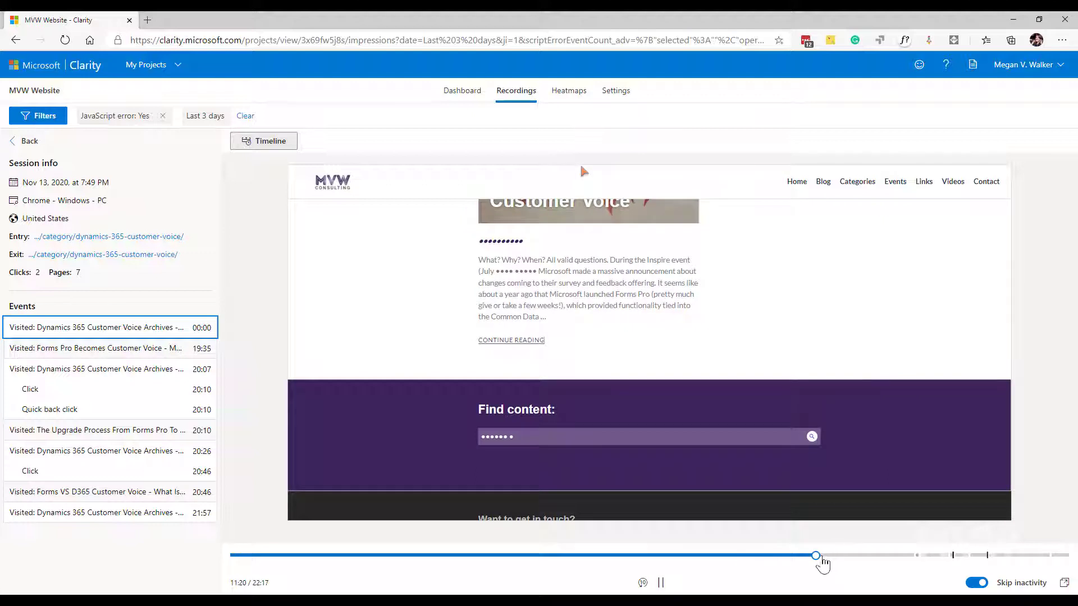
{"action": "left_click_drag", "start_coordinate": [815, 556], "coordinate": [917, 556]}
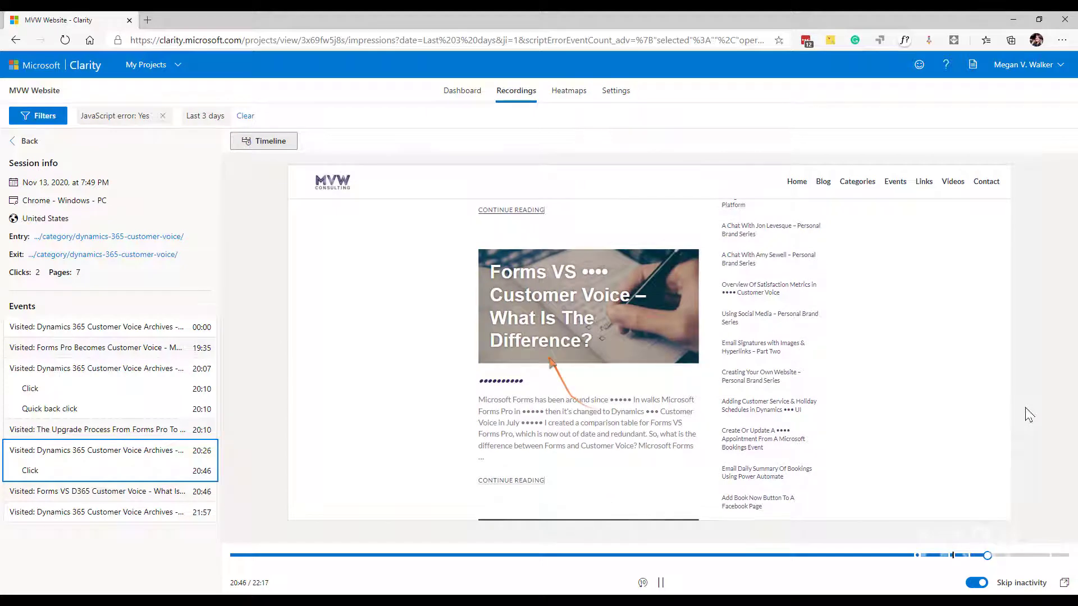
{"action": "left_click", "coordinate": [107, 491]}
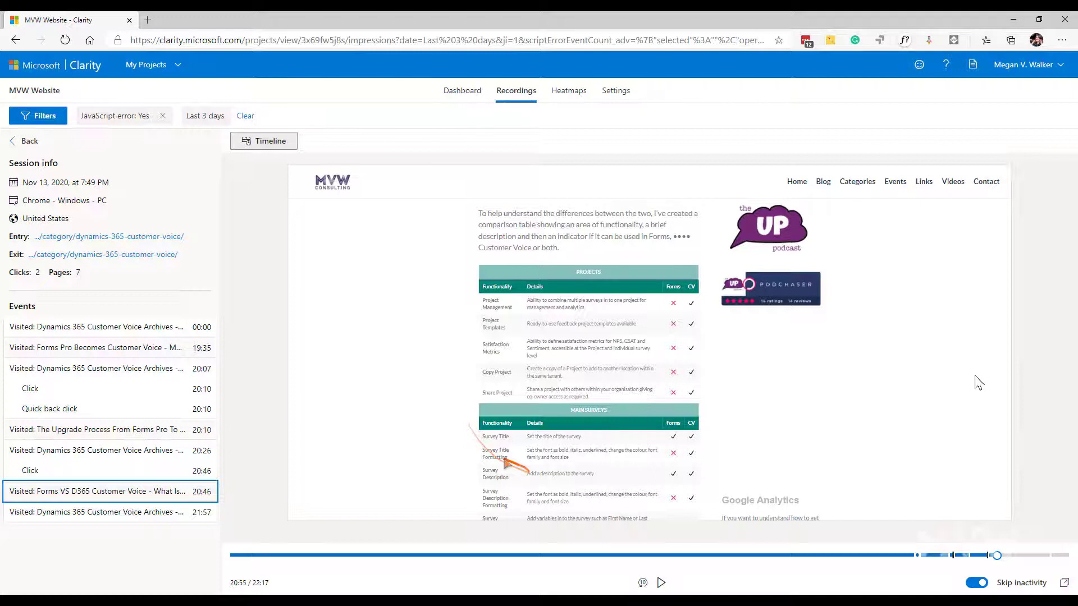
{"action": "mouse_move", "coordinate": [975, 390]}
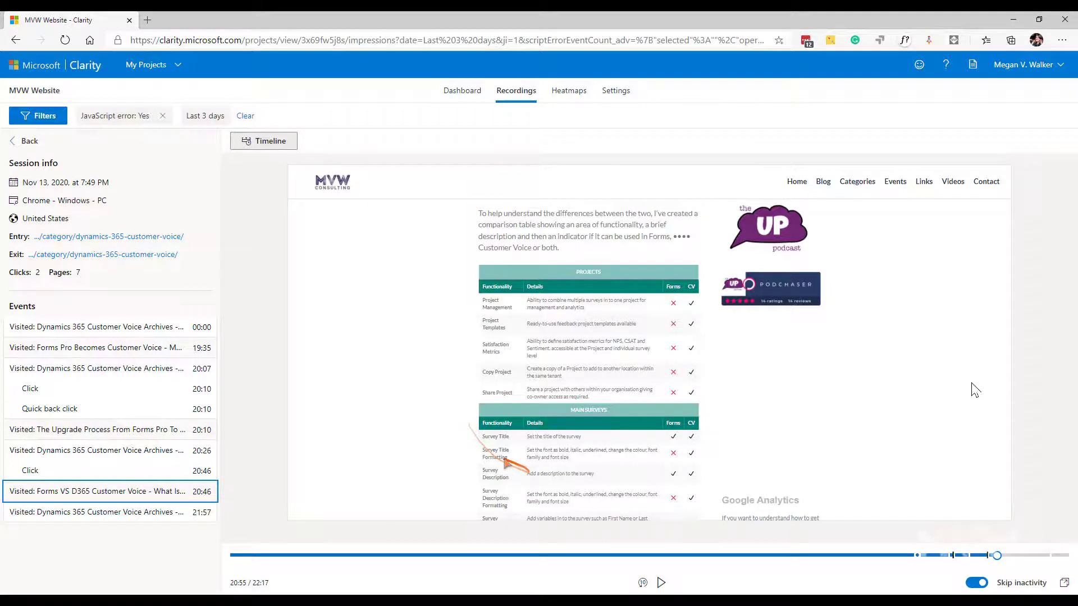